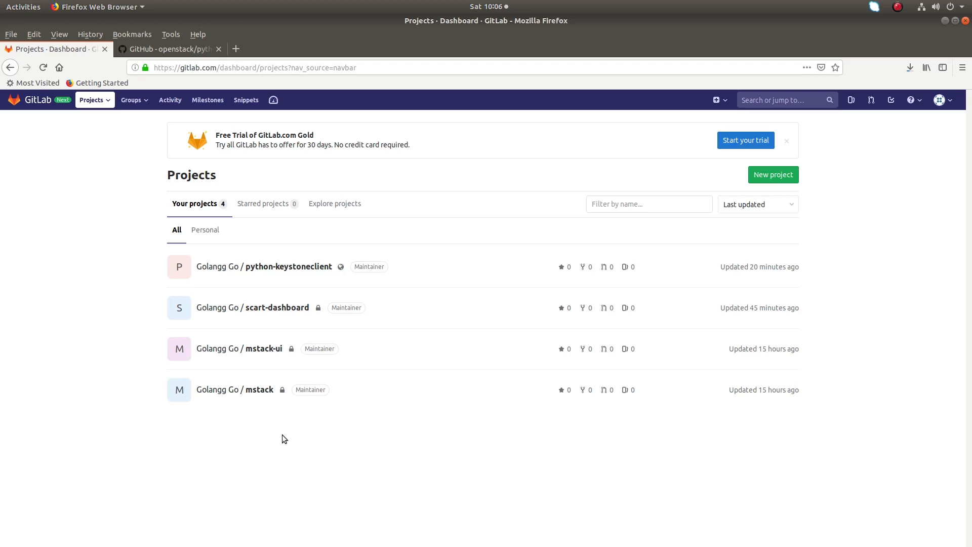
{"action": "mouse_move", "coordinate": [235, 389]}
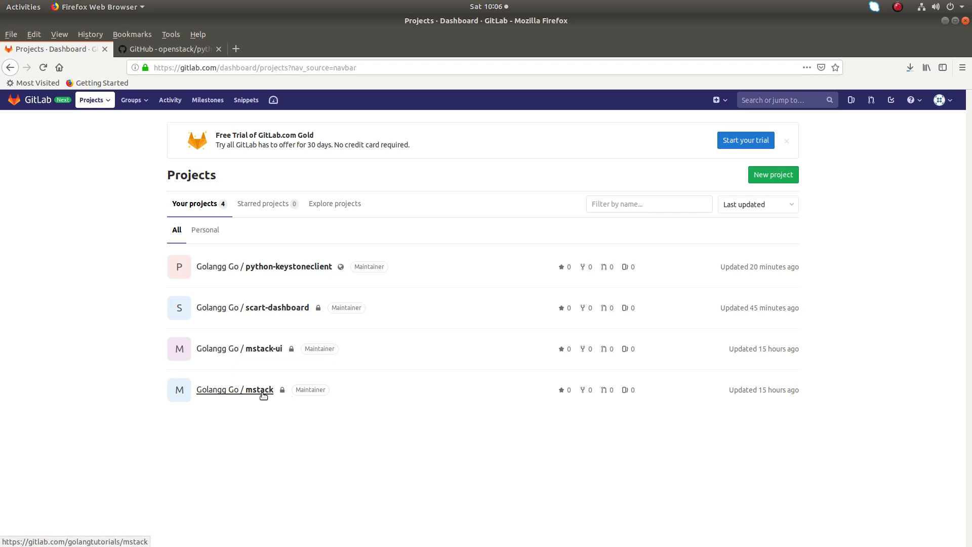
Look at the existing mstack project, then return to the projects list
{"action": "left_click", "coordinate": [234, 389]}
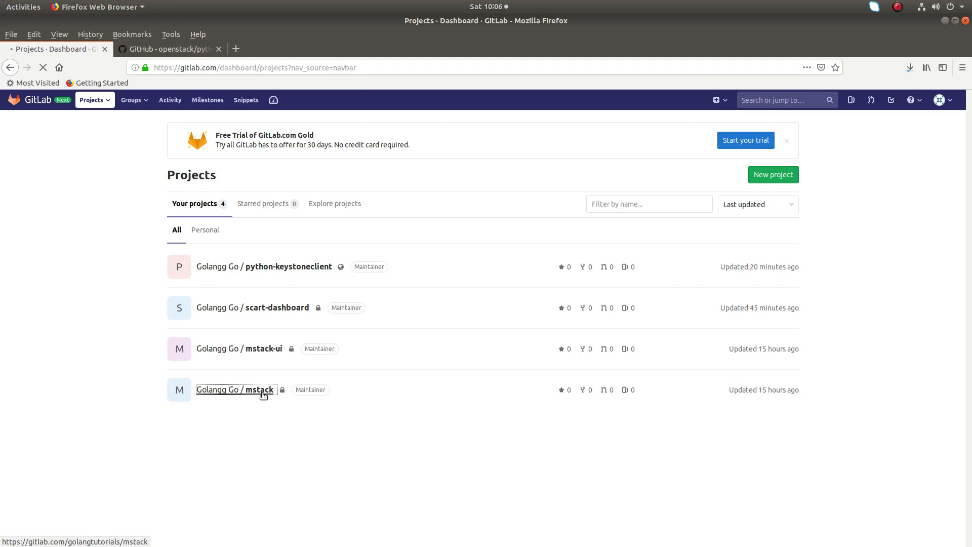
{"action": "left_click", "coordinate": [235, 389]}
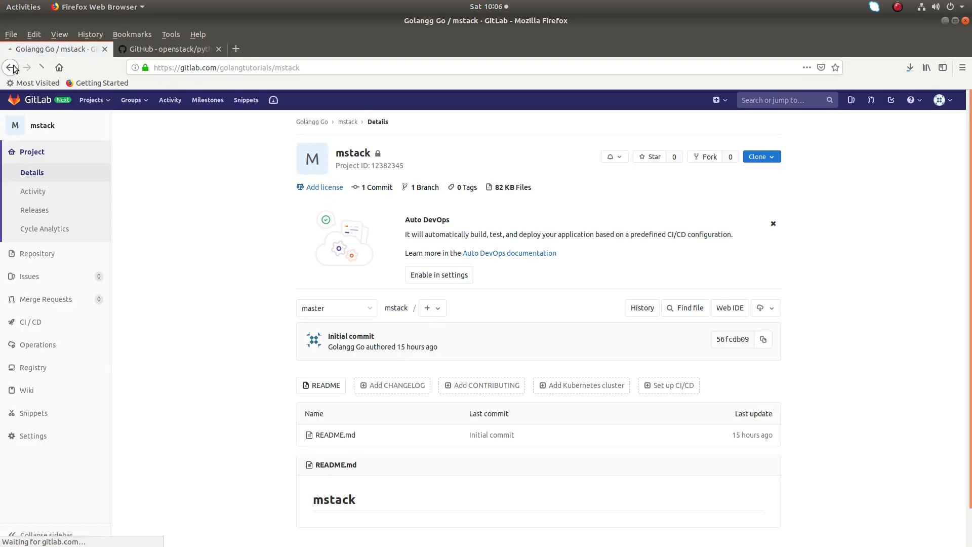
{"action": "left_click", "coordinate": [11, 67]}
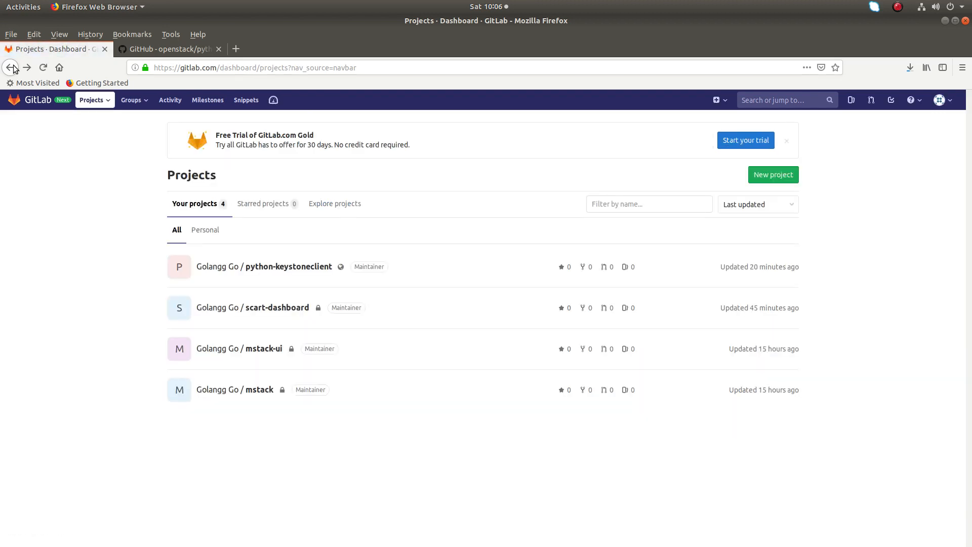
{"action": "mouse_move", "coordinate": [85, 116]}
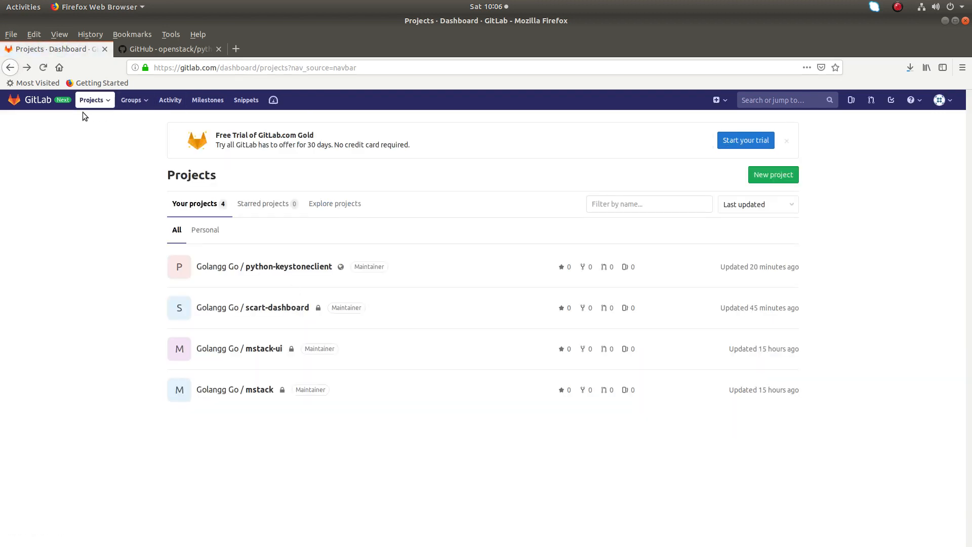
{"action": "mouse_move", "coordinate": [259, 398]}
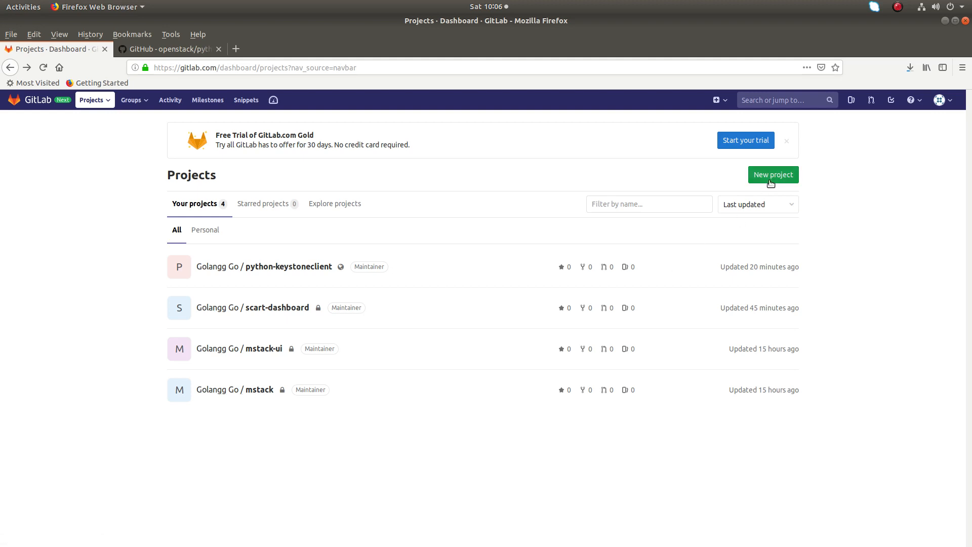
Create a new public project named mstacknew with no README
{"action": "left_click", "coordinate": [773, 174]}
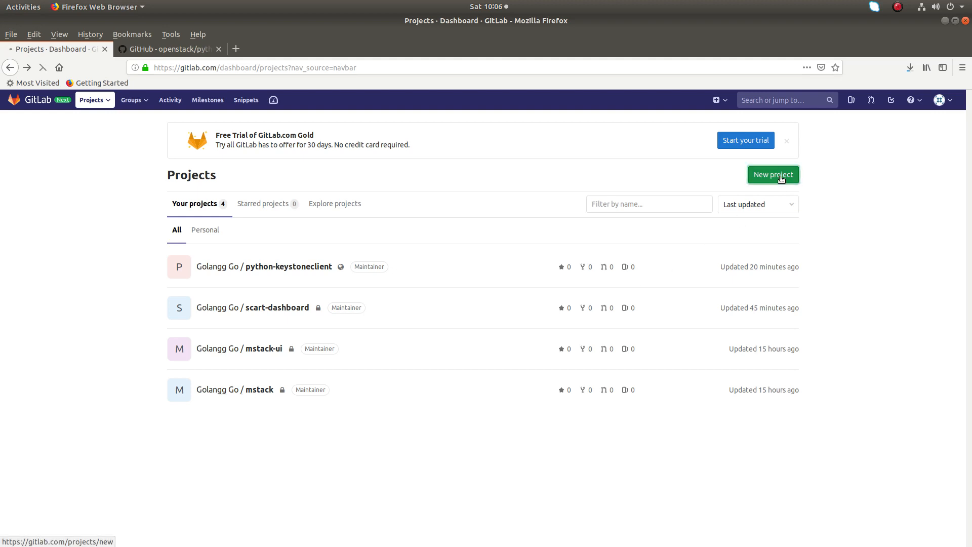
{"action": "left_click", "coordinate": [772, 174]}
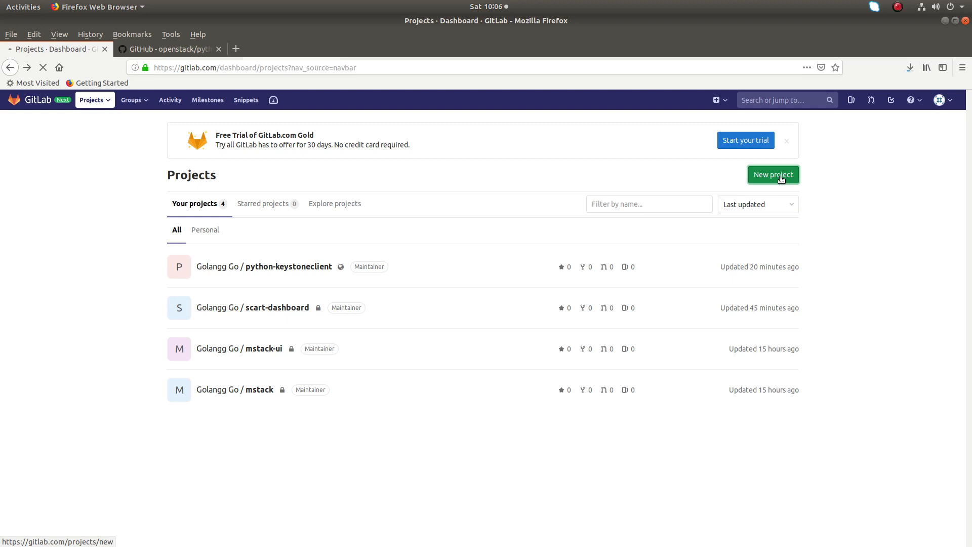
{"action": "left_click", "coordinate": [772, 174]}
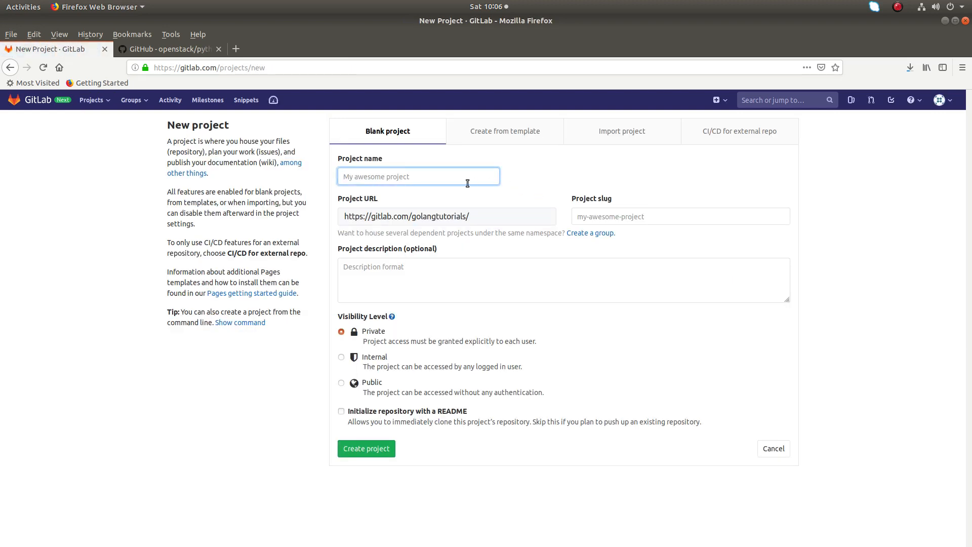
{"action": "type", "text": "msta"}
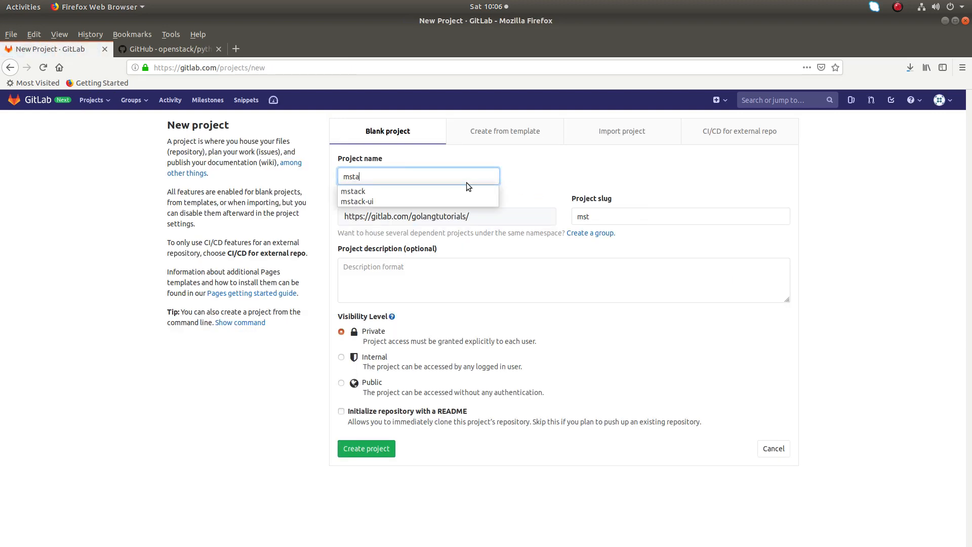
{"action": "type", "text": "cknew"}
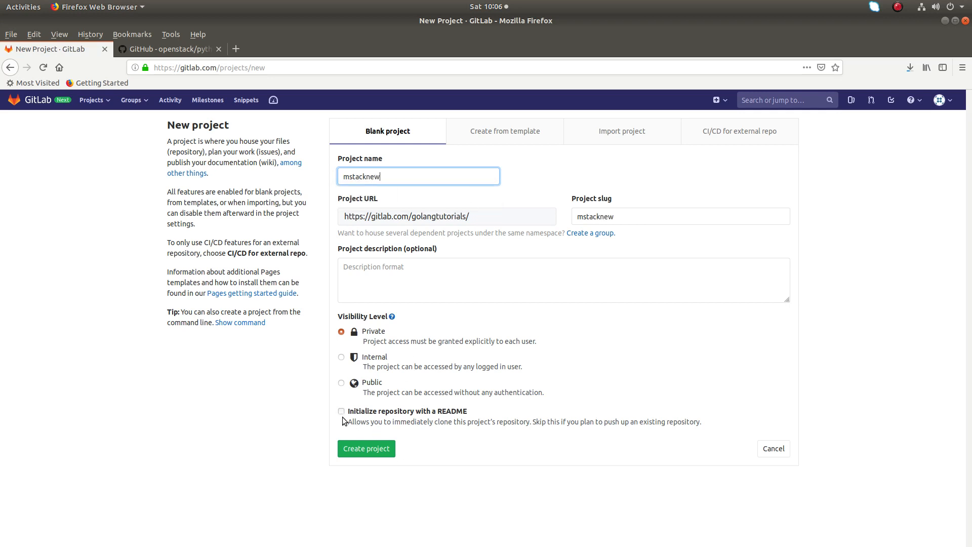
{"action": "left_click", "coordinate": [341, 383]}
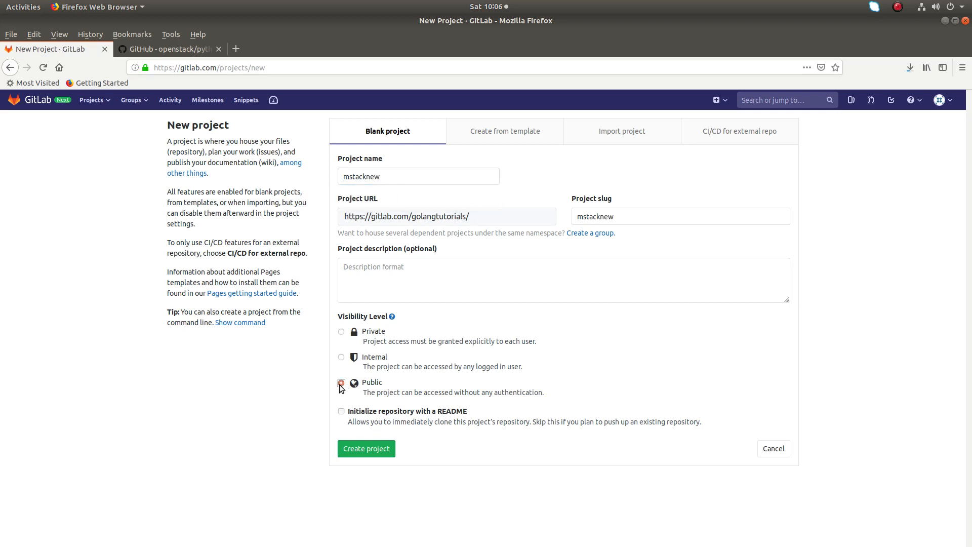
{"action": "left_click", "coordinate": [366, 448]}
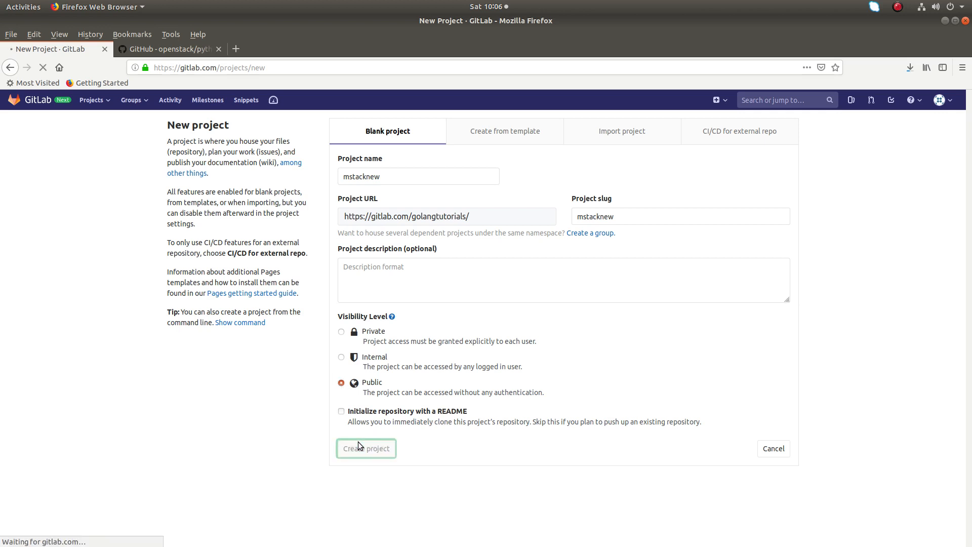
{"action": "left_click", "coordinate": [365, 448]}
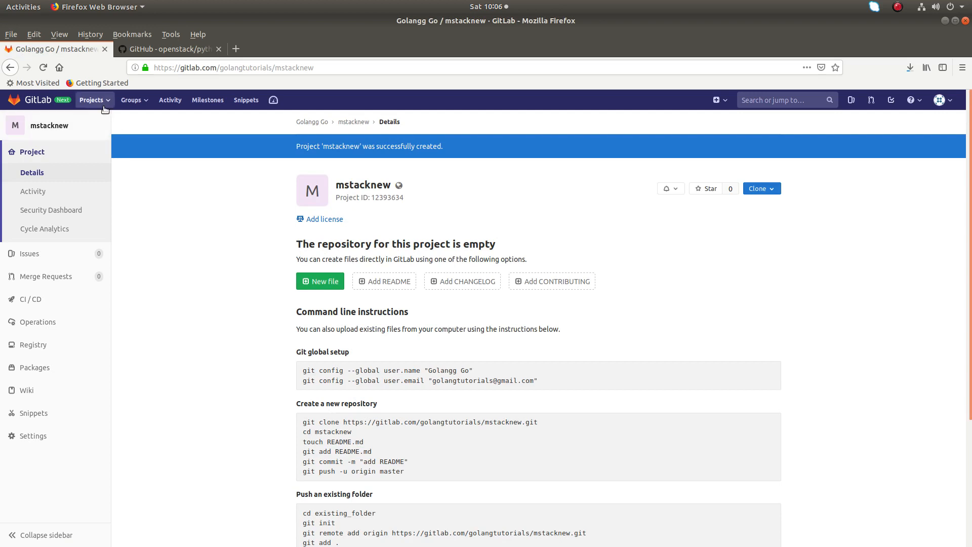
Go to Your projects, where mstacknew now appears, and bring up link options for mstack
{"action": "left_click", "coordinate": [93, 100]}
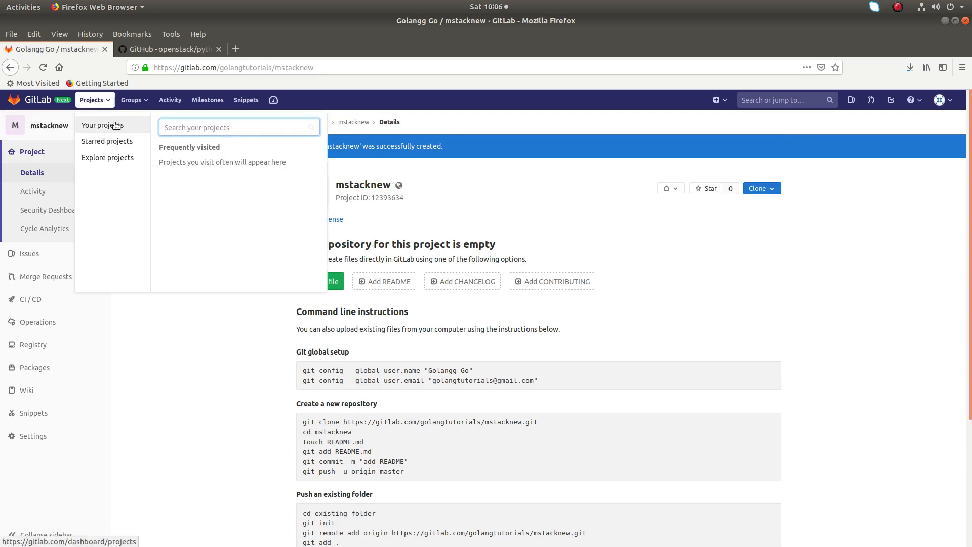
{"action": "left_click", "coordinate": [103, 124]}
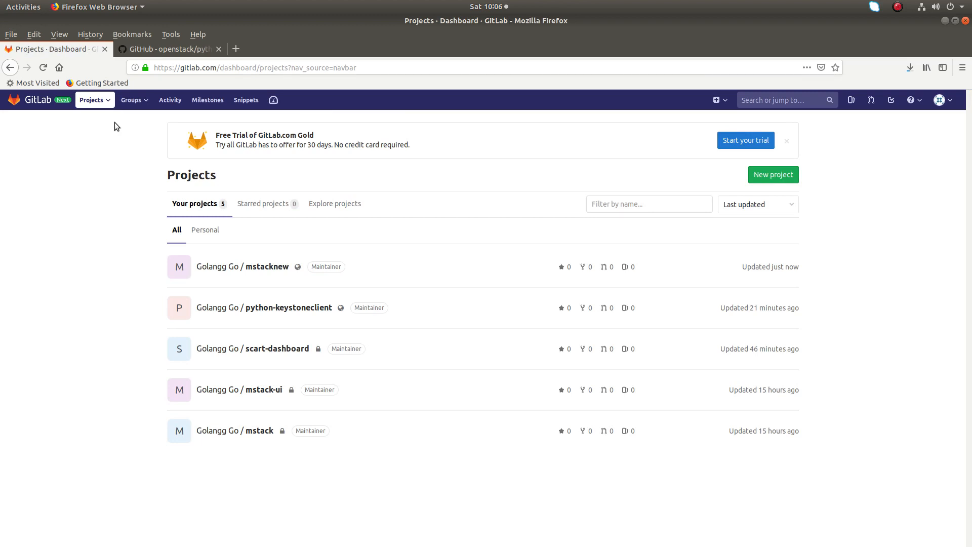
{"action": "mouse_move", "coordinate": [267, 430]}
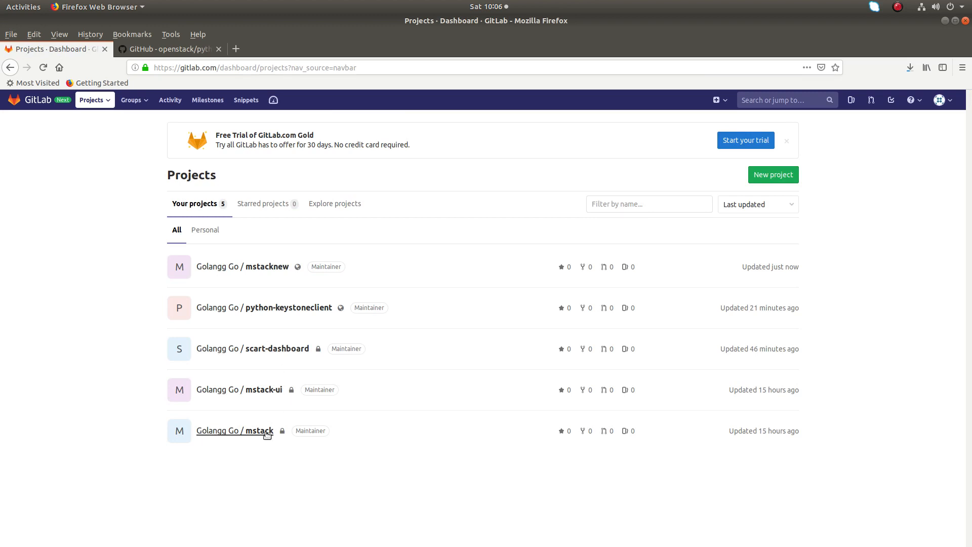
{"action": "mouse_move", "coordinate": [247, 431]}
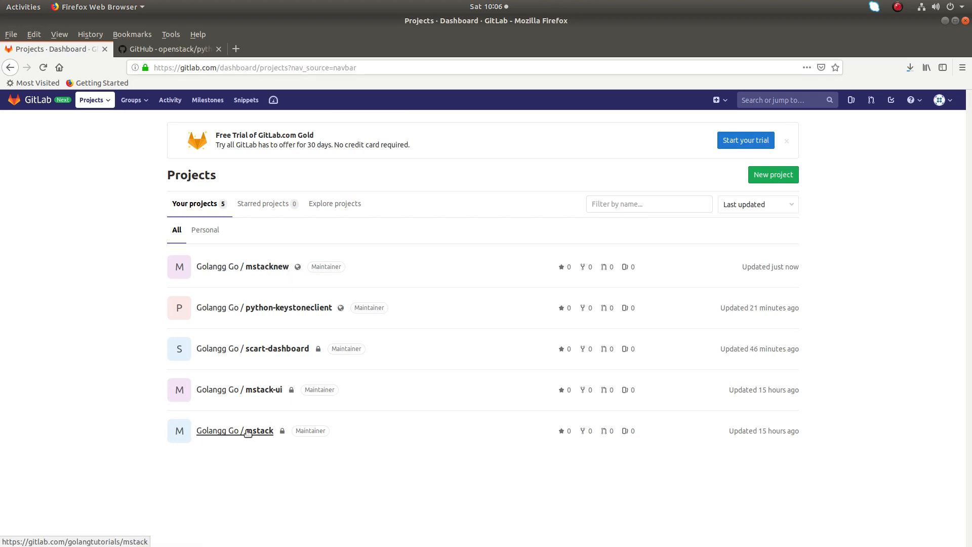
{"action": "mouse_move", "coordinate": [242, 267]}
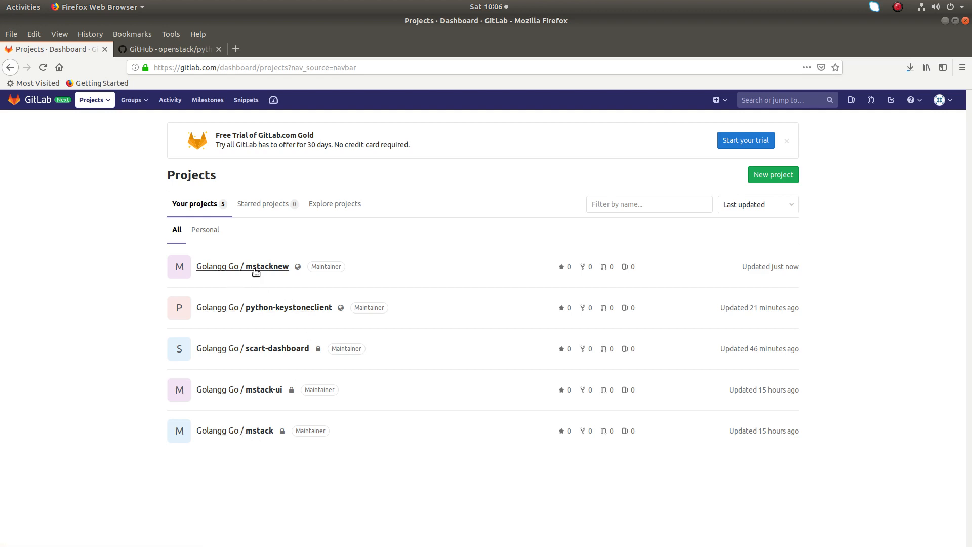
{"action": "mouse_move", "coordinate": [252, 433]}
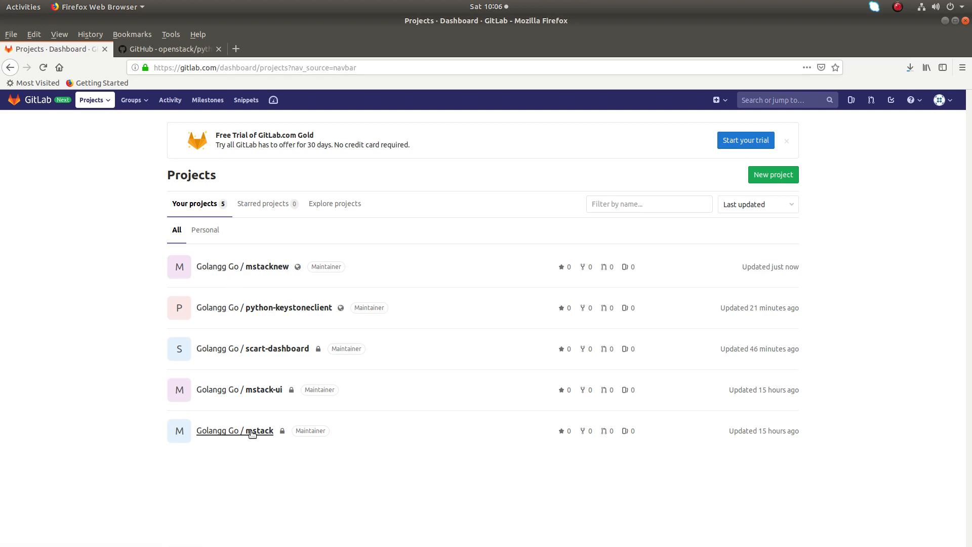
{"action": "mouse_move", "coordinate": [234, 430]}
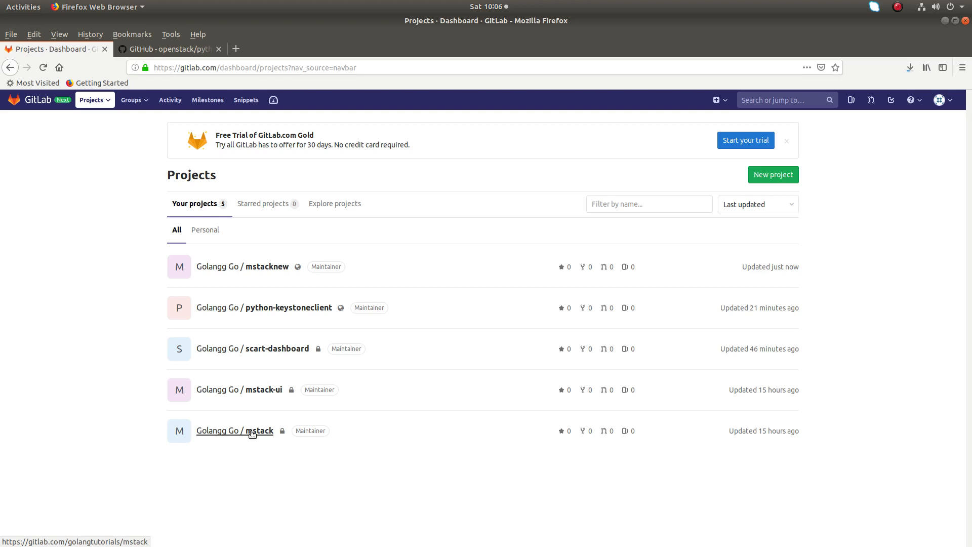
{"action": "right_click", "coordinate": [251, 430]}
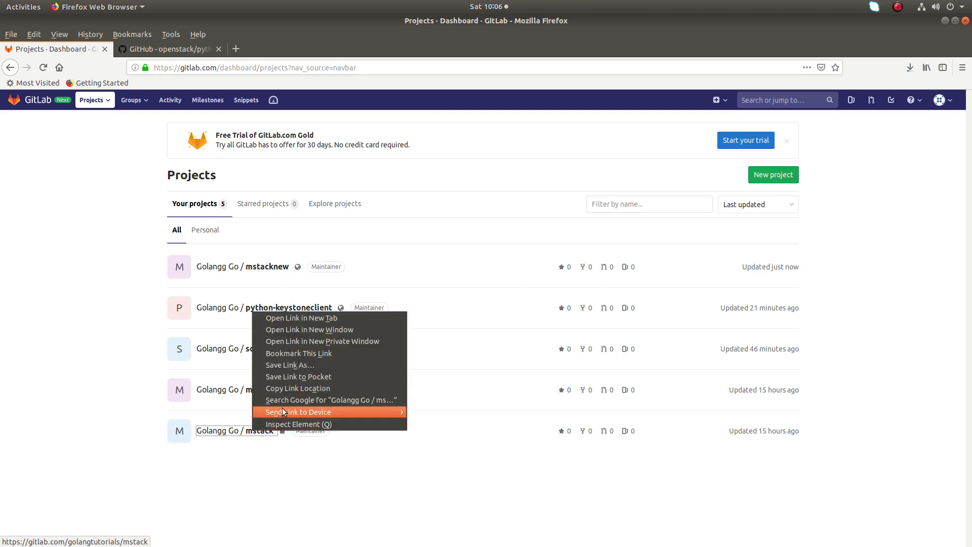
{"action": "mouse_move", "coordinate": [298, 388]}
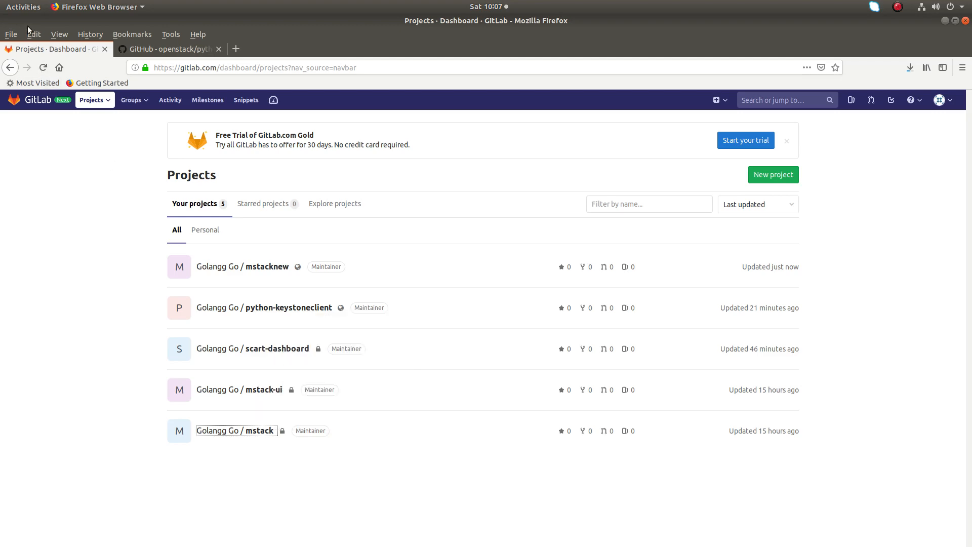
{"action": "left_click", "coordinate": [22, 7]}
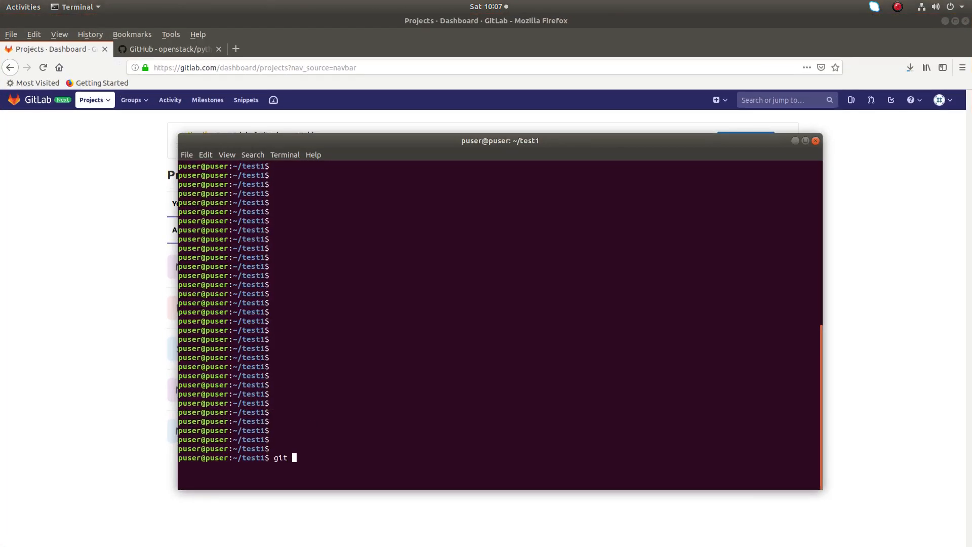
{"action": "type", "text": "clone https://gitlab.com/golangtutorials/mstack"}
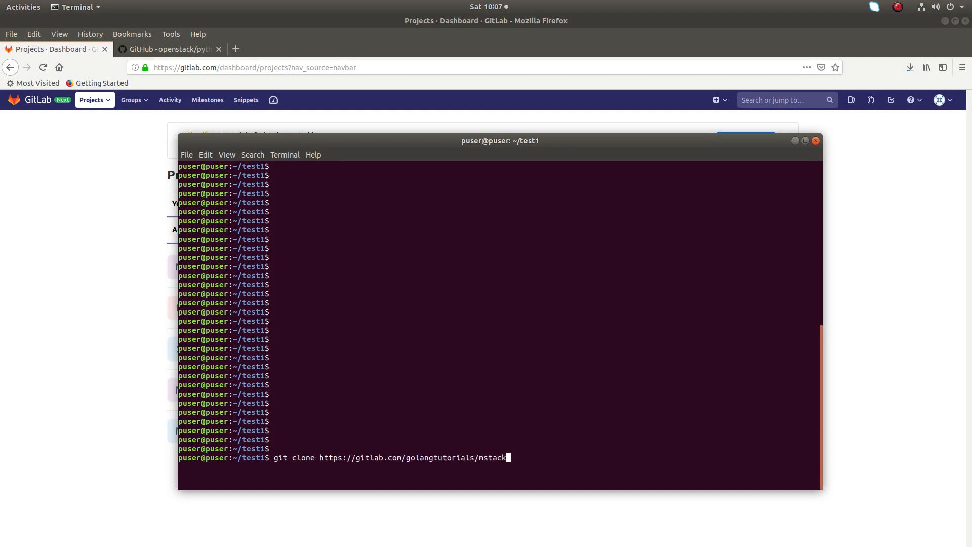
{"action": "key", "text": "Return"}
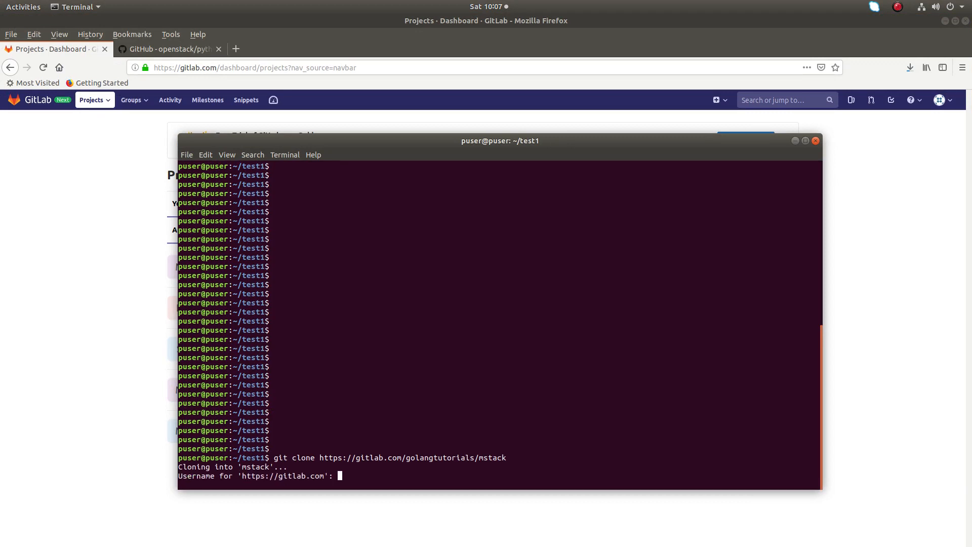
{"action": "type", "text": "golangtutorials"}
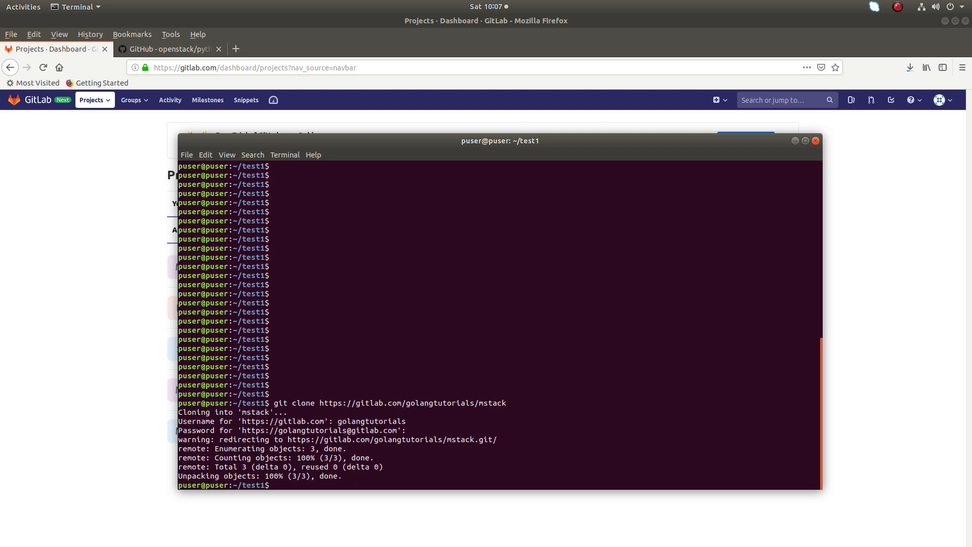
Move into the cloned mstack folder
{"action": "type", "text": "cd"}
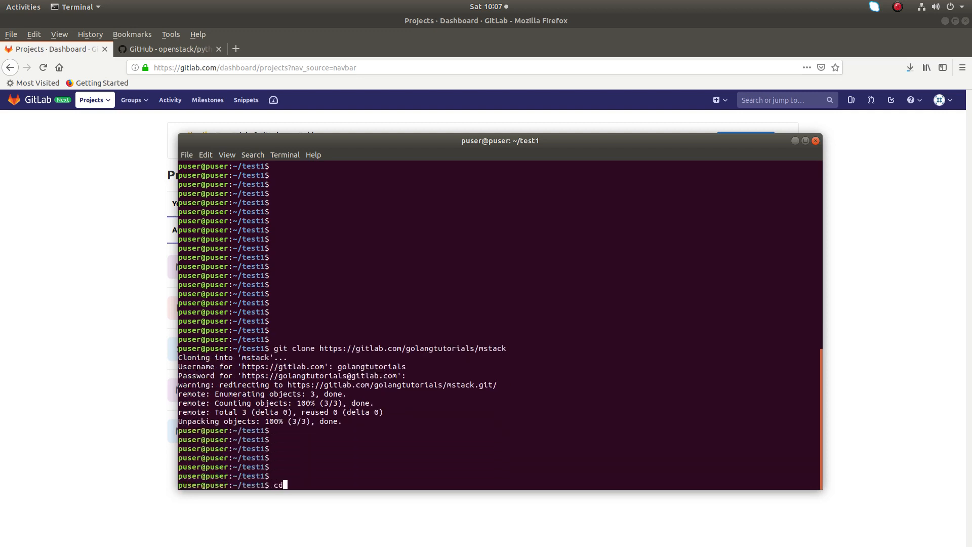
{"action": "type", "text": "mstack/"}
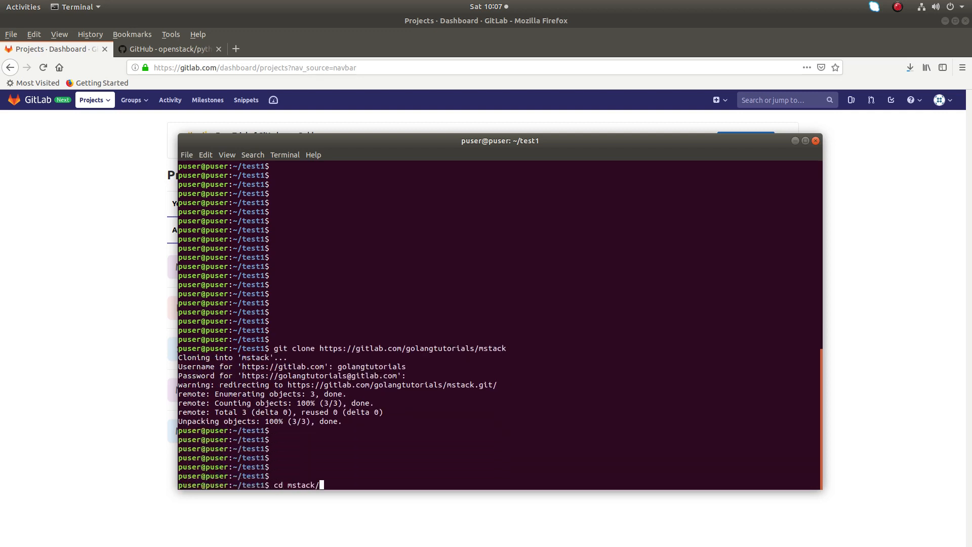
{"action": "key", "text": "Return"}
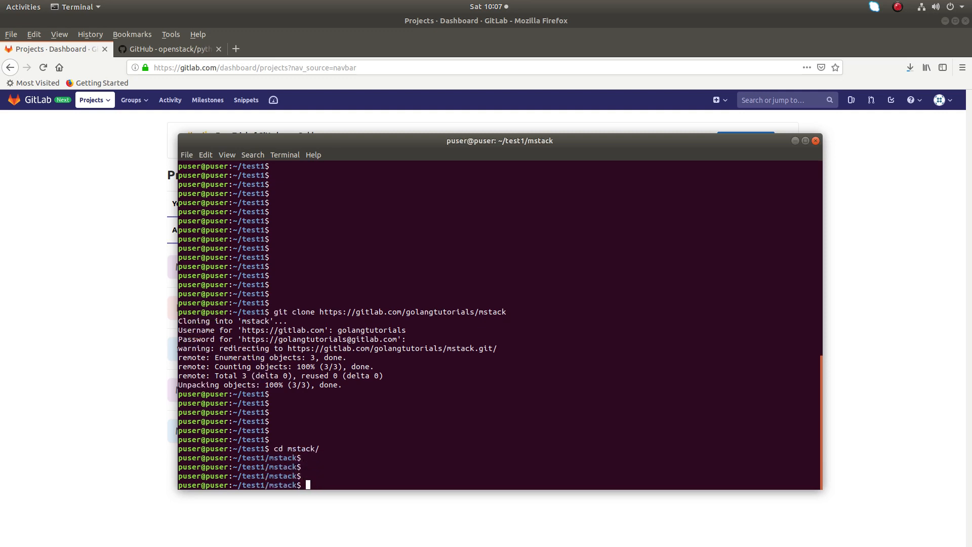
List remotes with git remote -v, showing origin points at golangtutorials/mstack, and select origin
{"action": "type", "text": "git remote -v"}
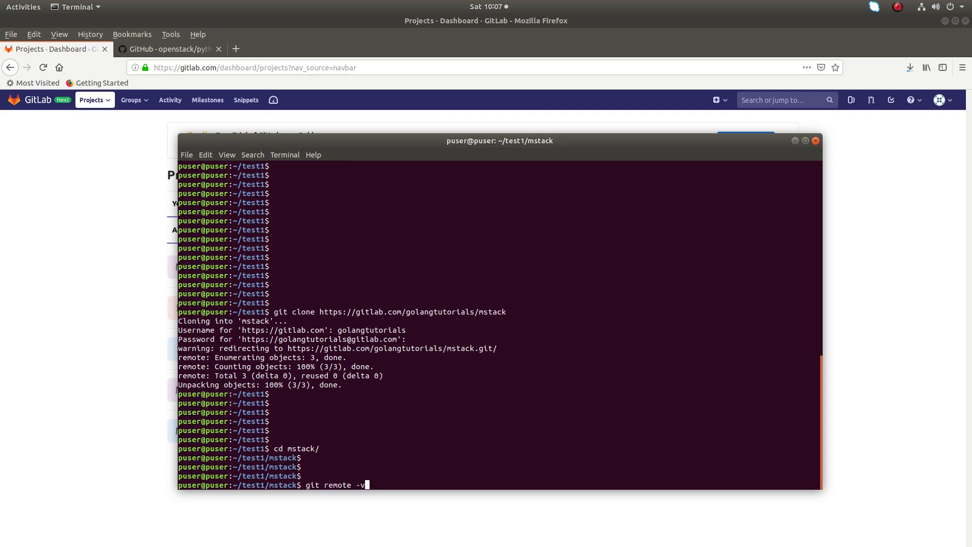
{"action": "key", "text": "Return"}
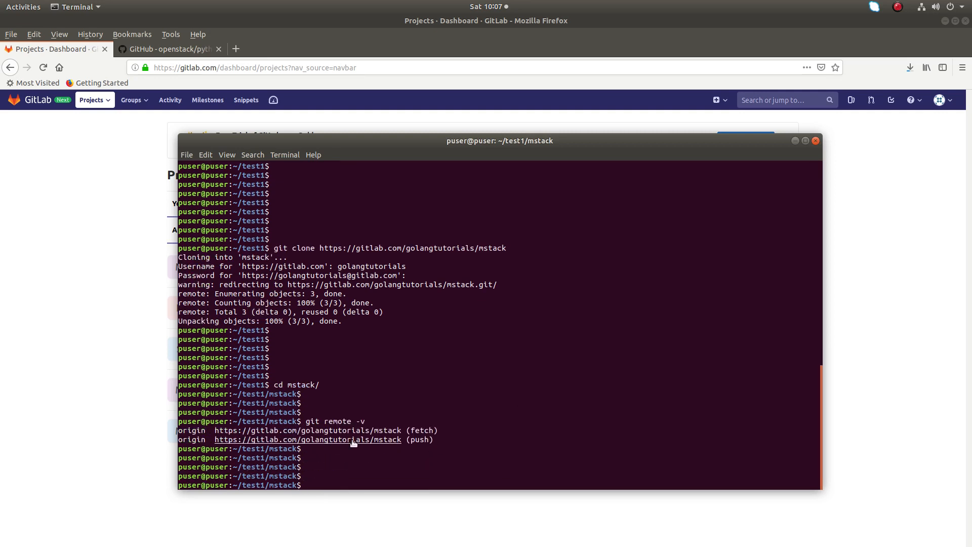
{"action": "mouse_move", "coordinate": [340, 430]}
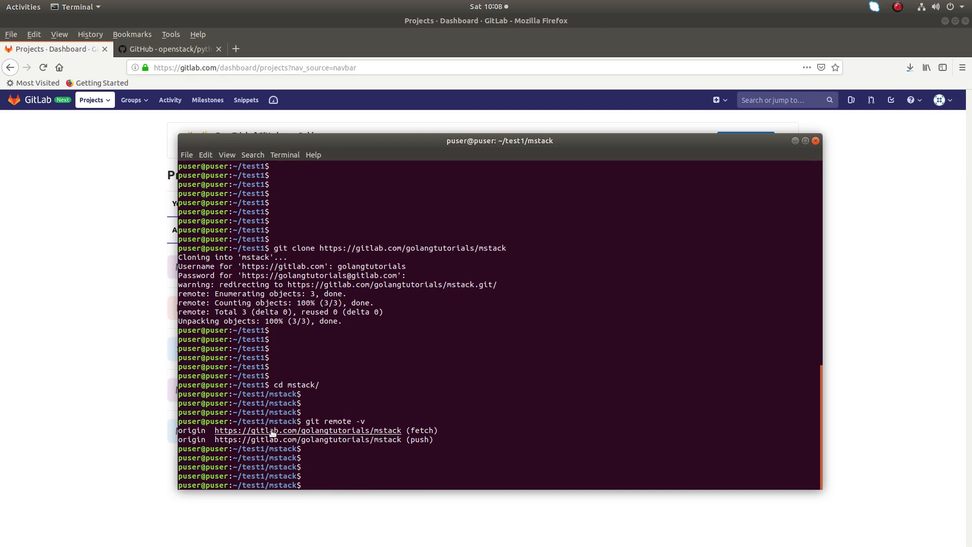
{"action": "mouse_move", "coordinate": [482, 405]}
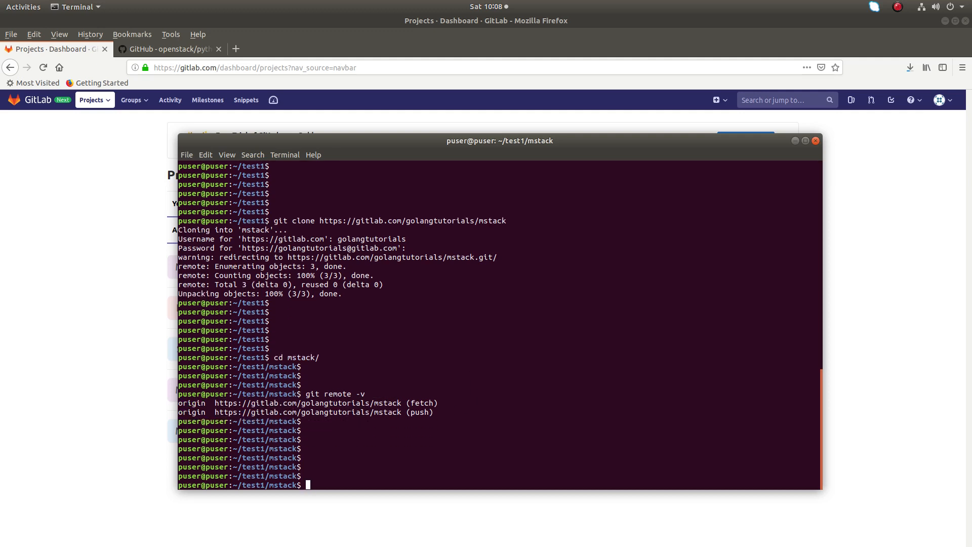
{"action": "scroll", "scroll_direction": "up", "scroll_amount": 3}
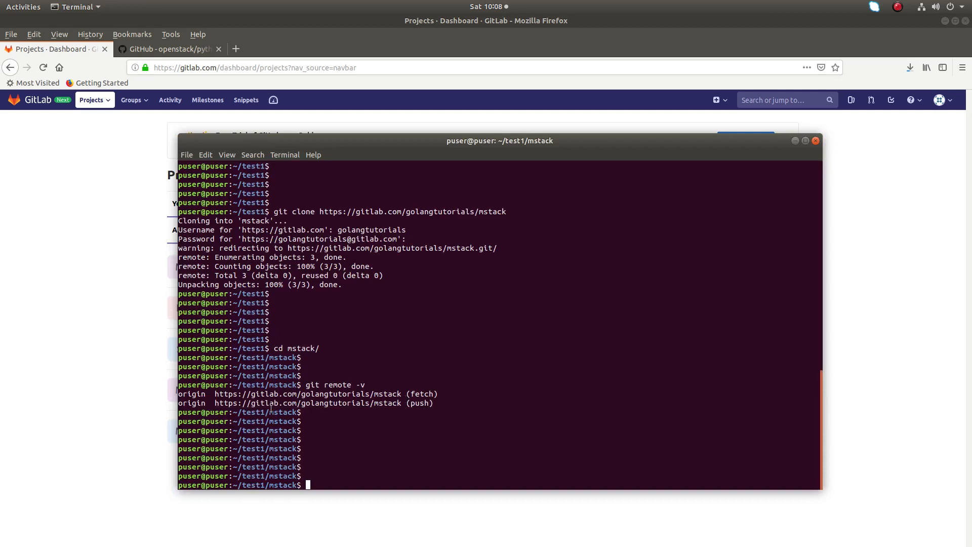
{"action": "double_click", "coordinate": [191, 393]}
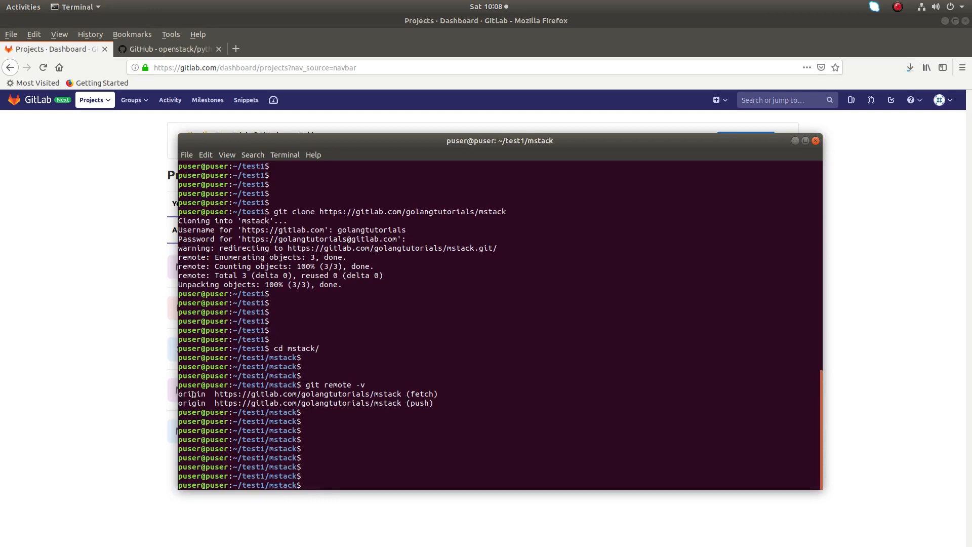
{"action": "mouse_move", "coordinate": [377, 397]}
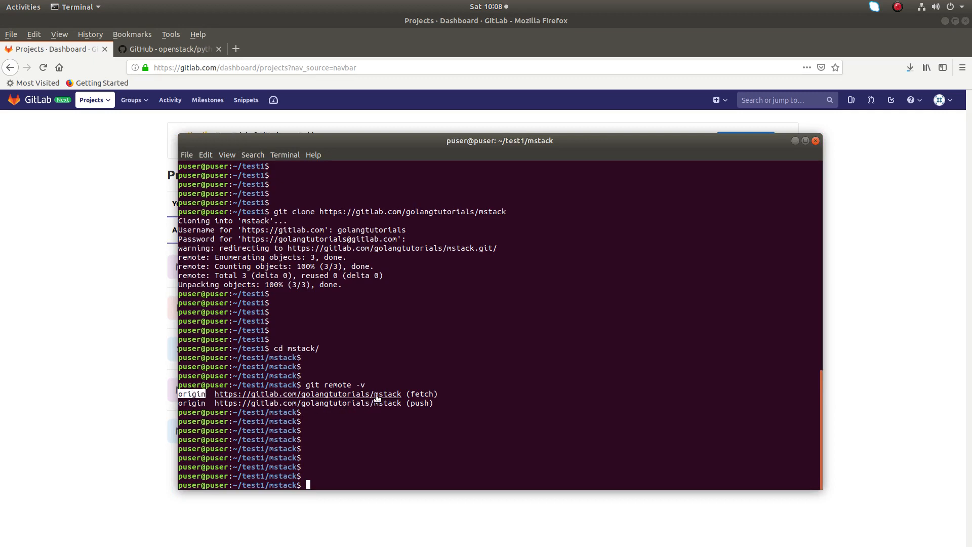
{"action": "mouse_move", "coordinate": [474, 356]}
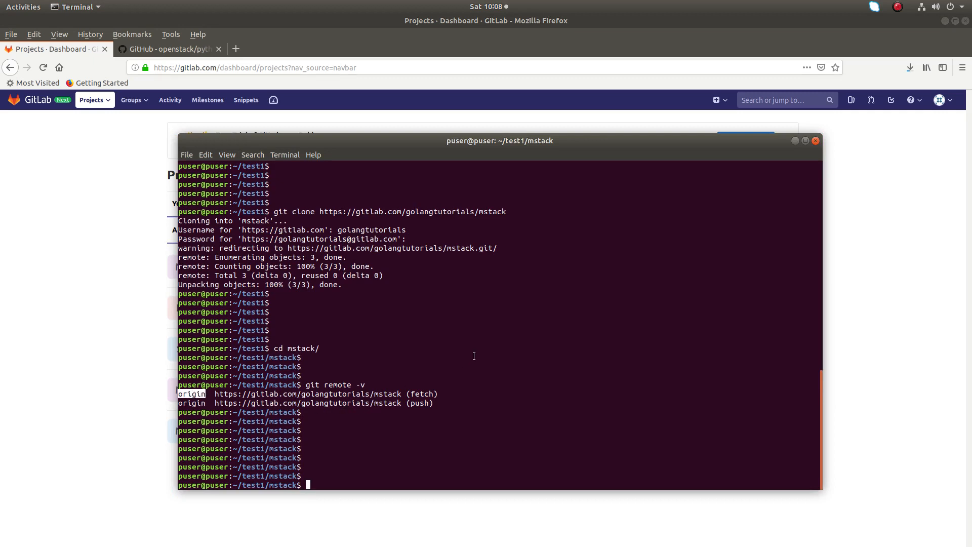
Run git remote add origin with the mstacknew URL, which fails because origin already exists
{"action": "type", "text": "git remote add origin"}
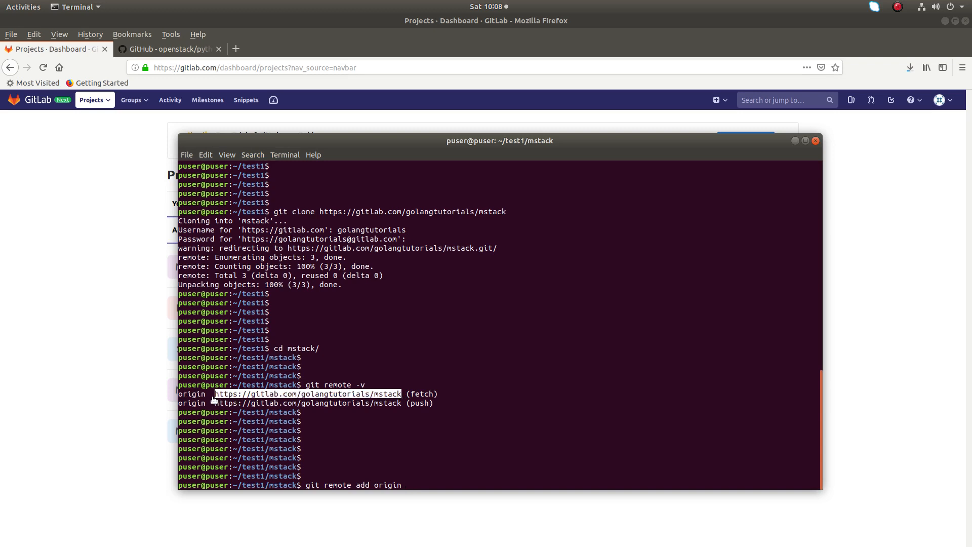
{"action": "right_click", "coordinate": [308, 394]}
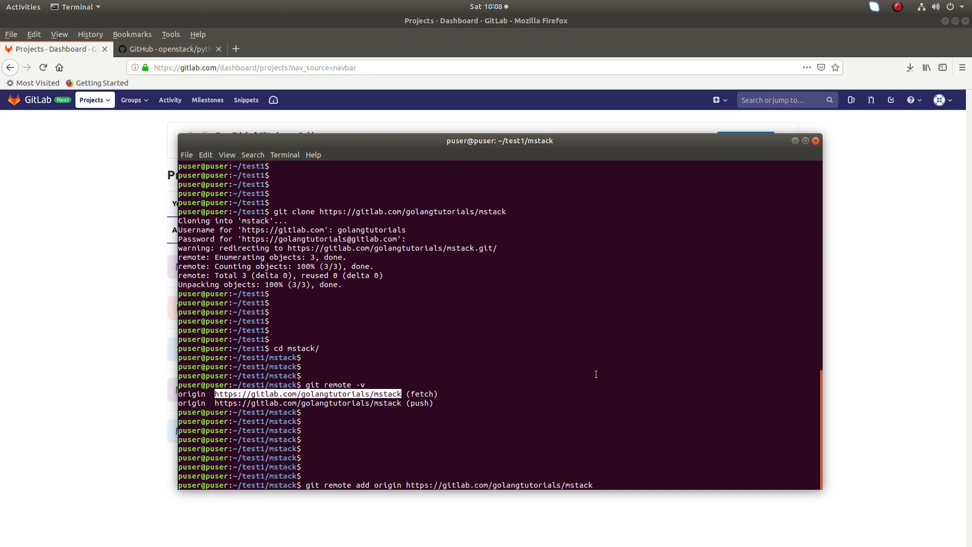
{"action": "type", "text": "new"}
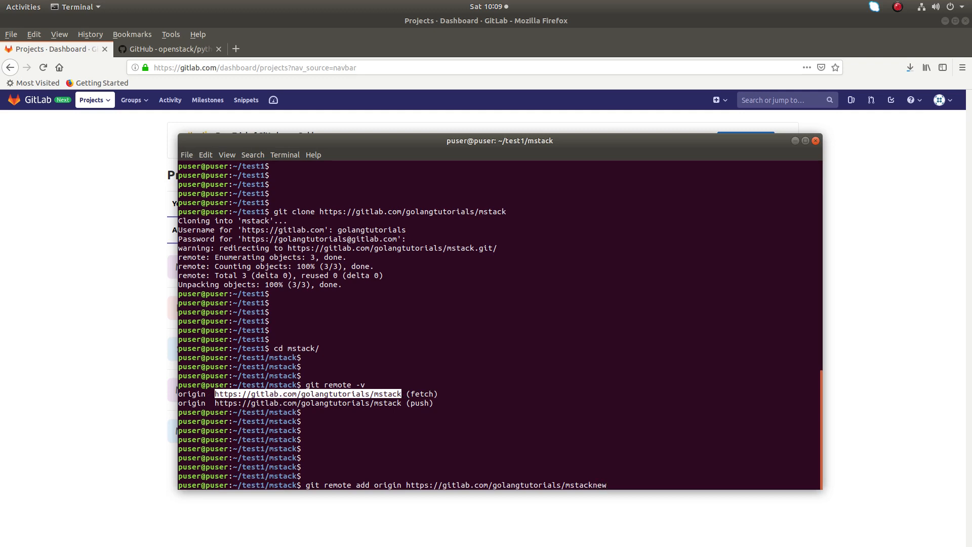
{"action": "key", "text": "Return"}
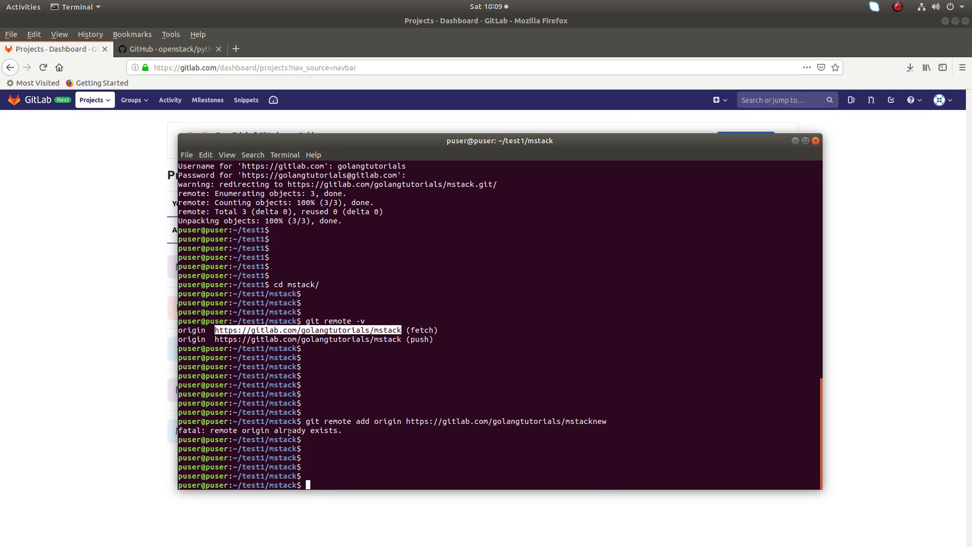
{"action": "mouse_move", "coordinate": [516, 349]}
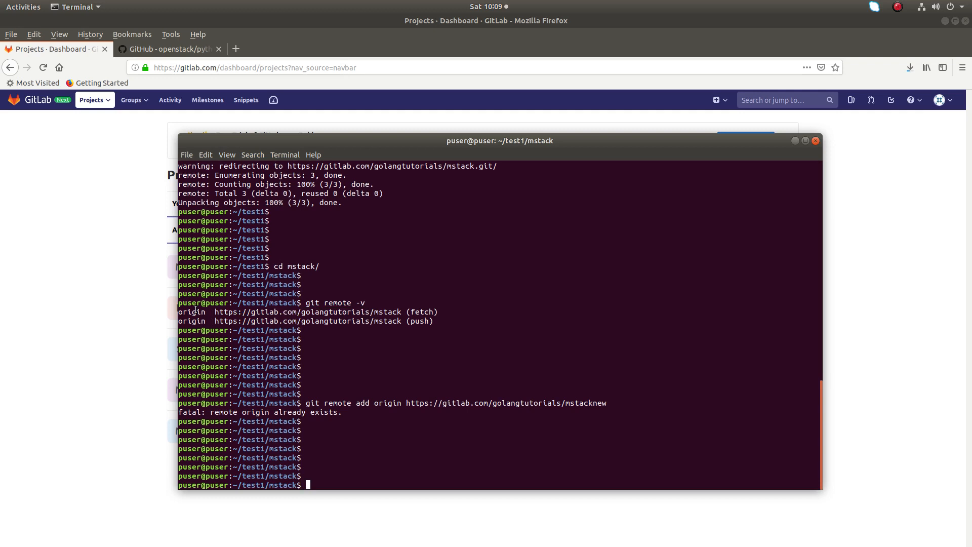
{"action": "mouse_move", "coordinate": [616, 274]}
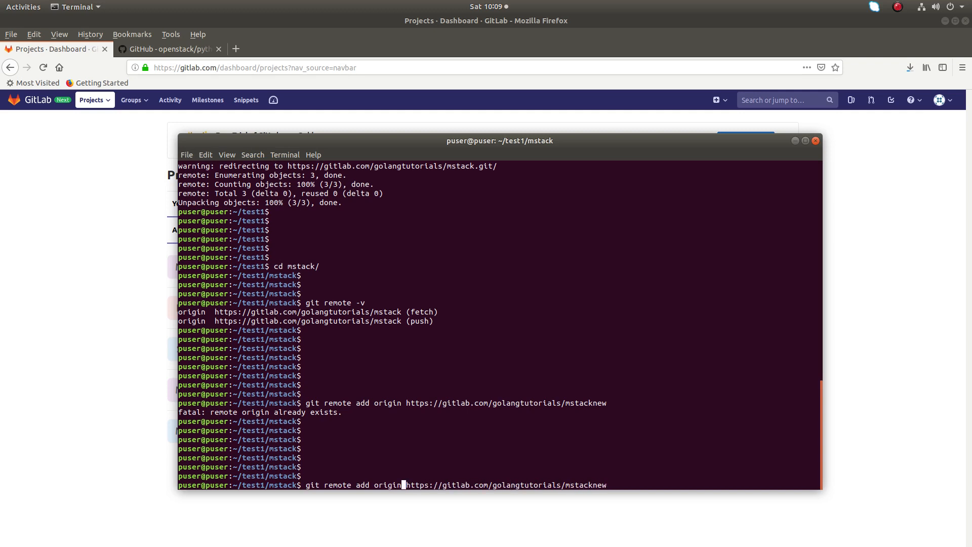
Add the mstacknew URL as remote origin1 and list remotes to confirm it appears
{"action": "type", "text": "1"}
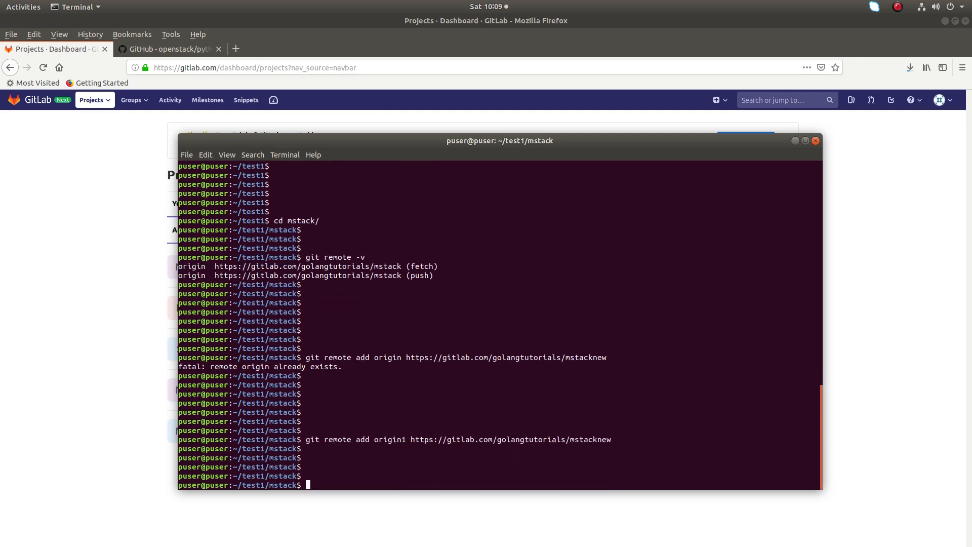
{"action": "type", "text": "git remote -v"}
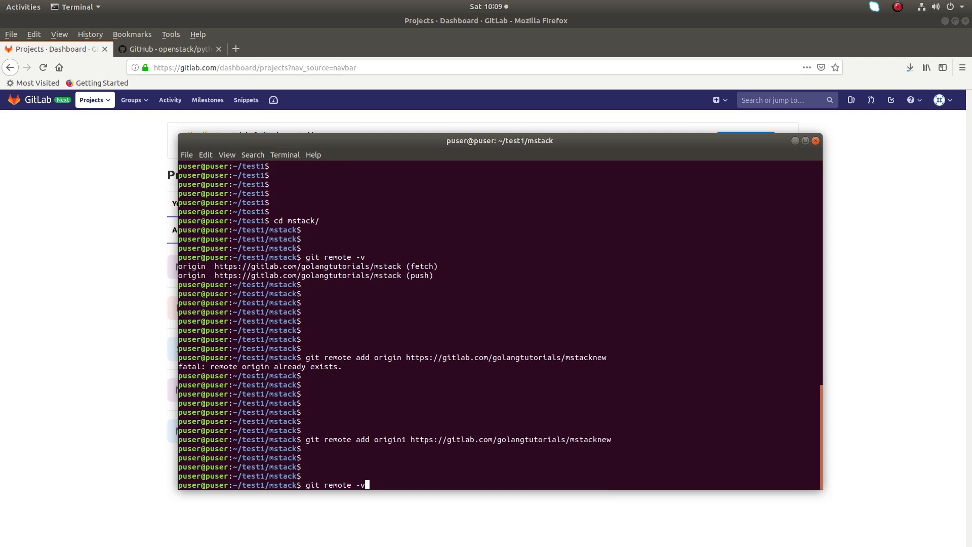
{"action": "key", "text": "Return"}
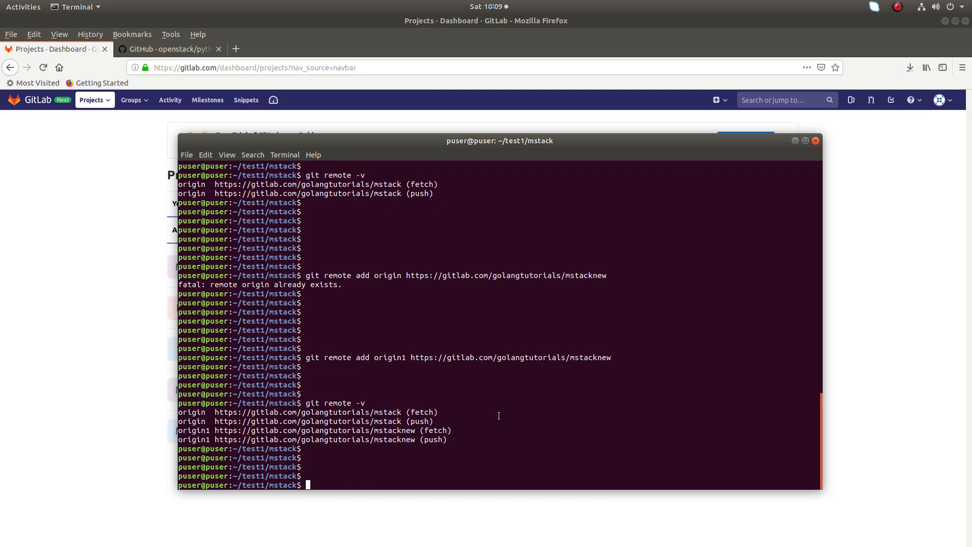
Write out a 'git push origin1 master' command without running it
{"action": "type", "text": "git"}
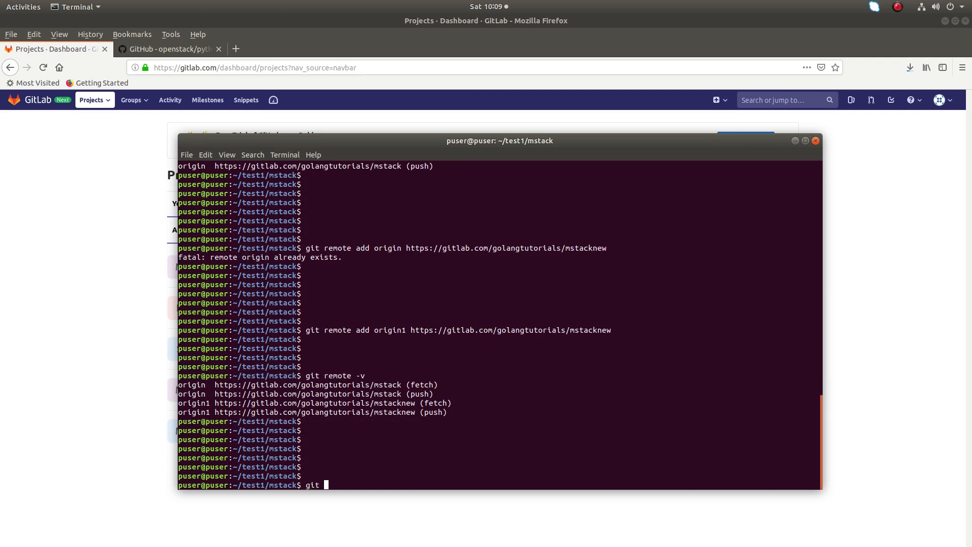
{"action": "type", "text": "push or"}
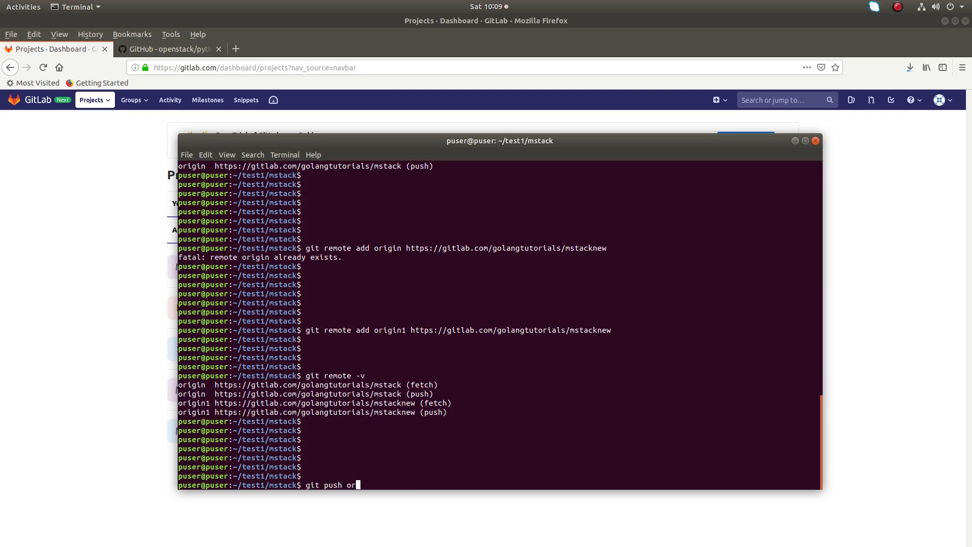
{"action": "type", "text": "igin1"}
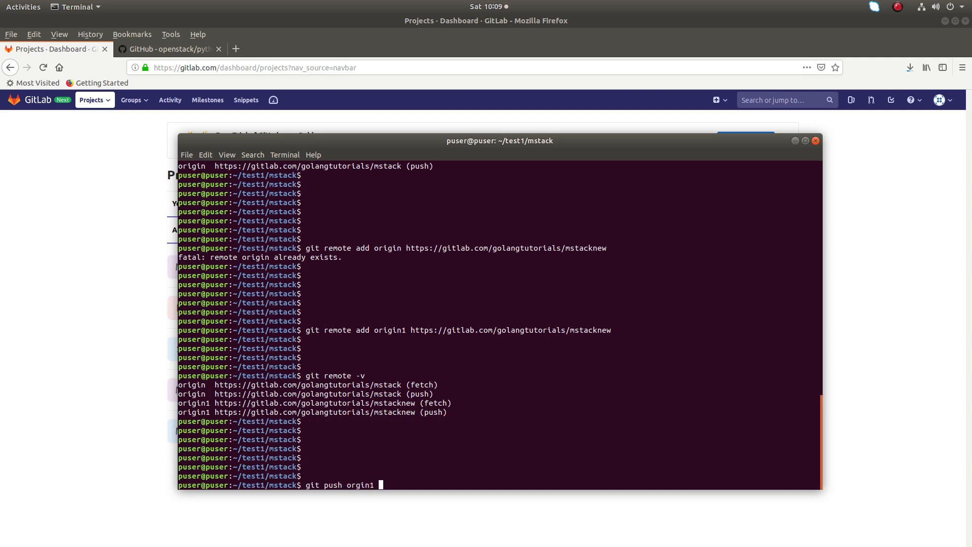
{"action": "type", "text": "master"}
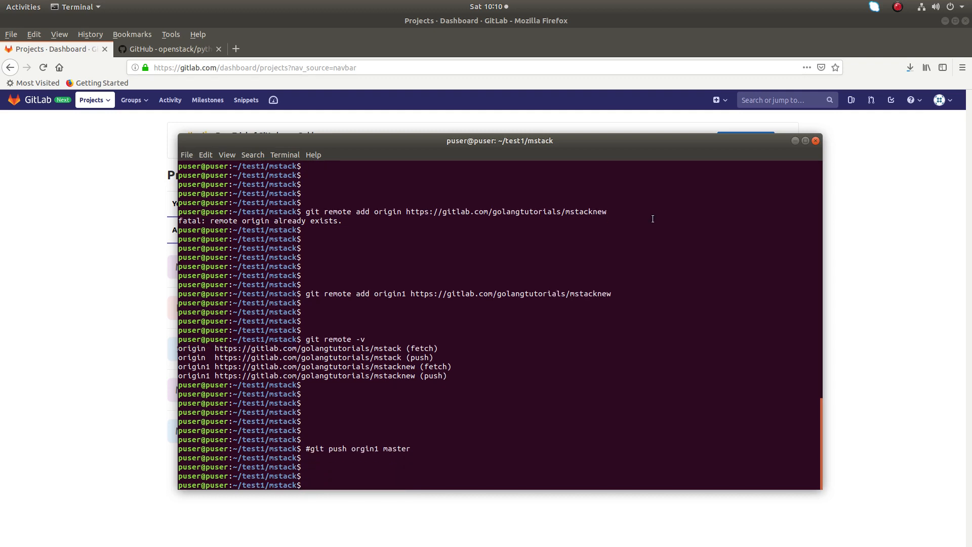
Re-point origin with git remote set-url to golangtutorials/mstacknew and verify with git remote -v
{"action": "scroll", "scroll_direction": "up", "scroll_amount": 3}
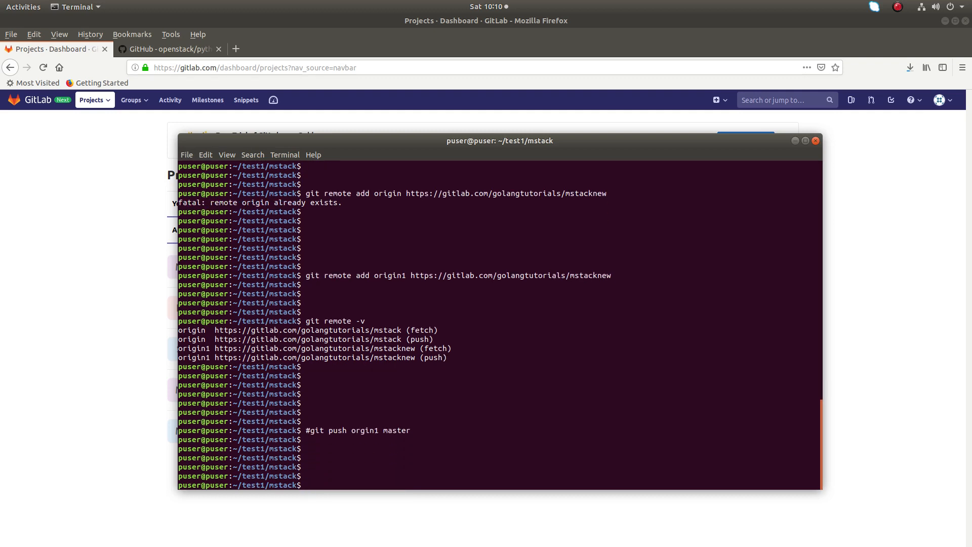
{"action": "type", "text": "git remote add origin1 https://gitlab.com/golangtutorials/mstacknew"}
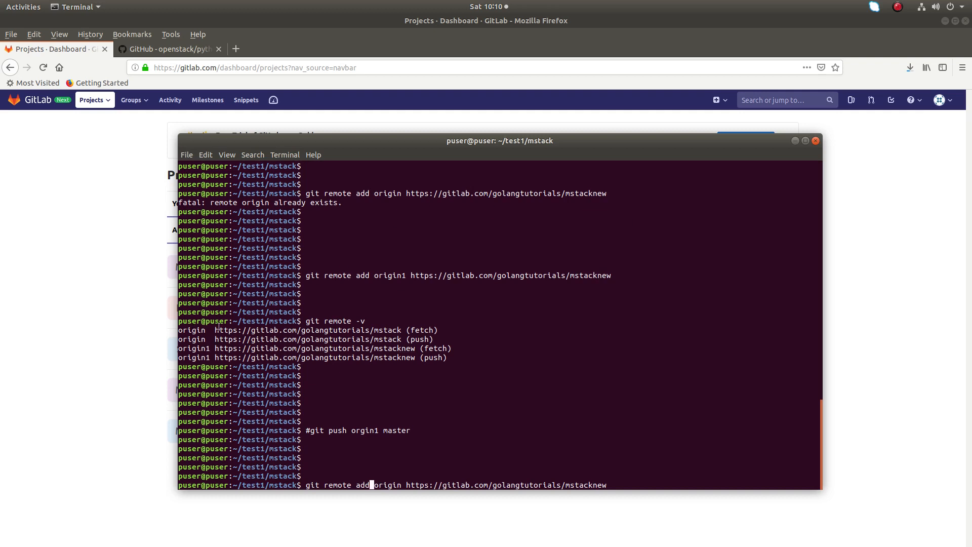
{"action": "mouse_move", "coordinate": [369, 340]}
{"action": "type", "text": "s"}
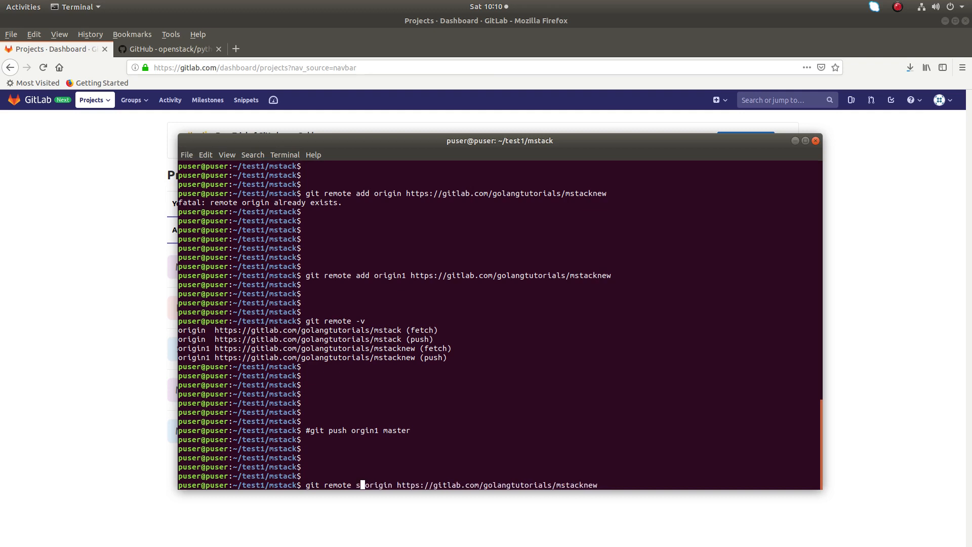
{"action": "type", "text": "et-url"}
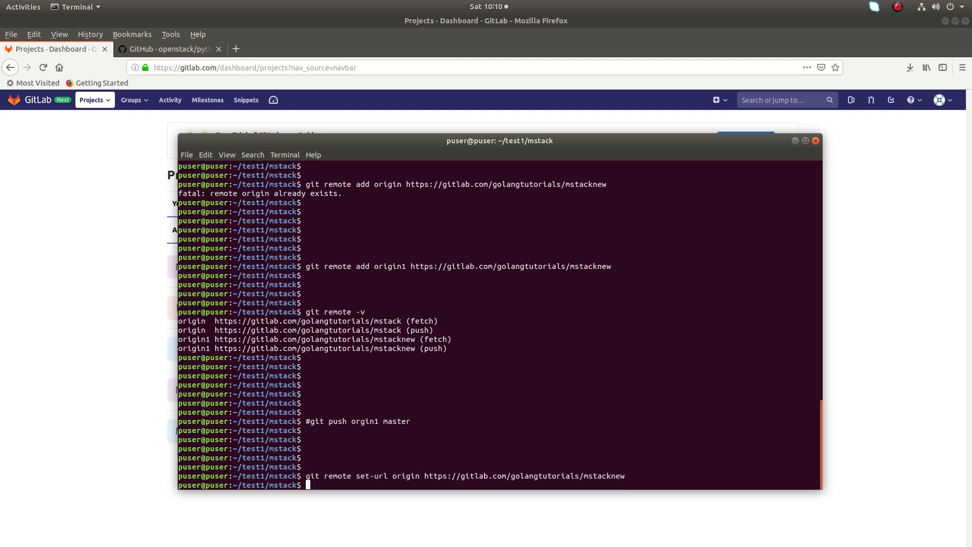
{"action": "type", "text": "git remote -v"}
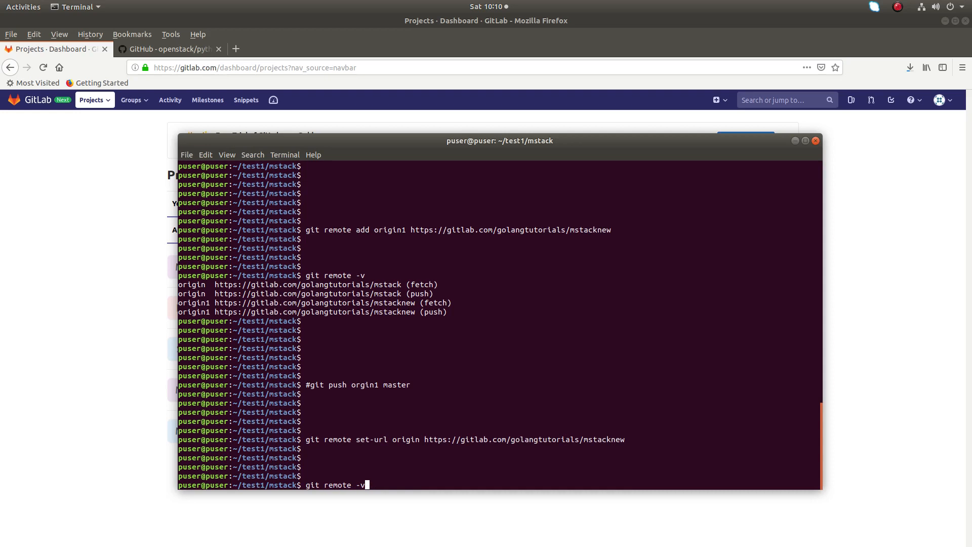
{"action": "key", "text": "Return"}
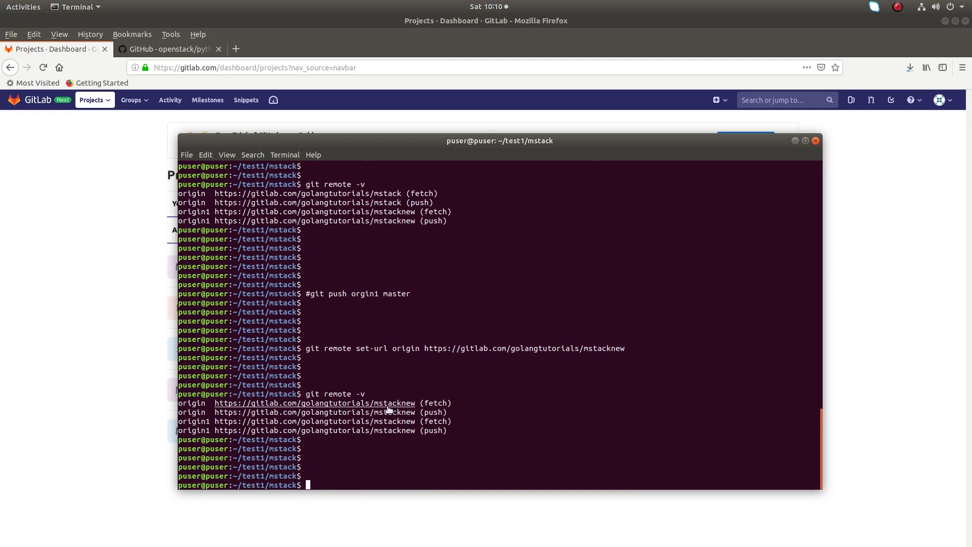
{"action": "mouse_move", "coordinate": [384, 427]}
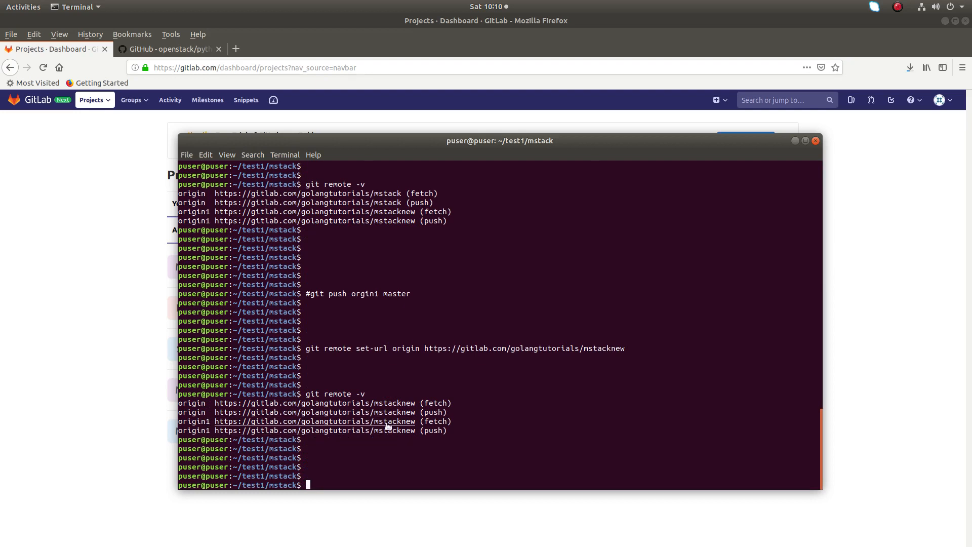
{"action": "mouse_move", "coordinate": [440, 351]}
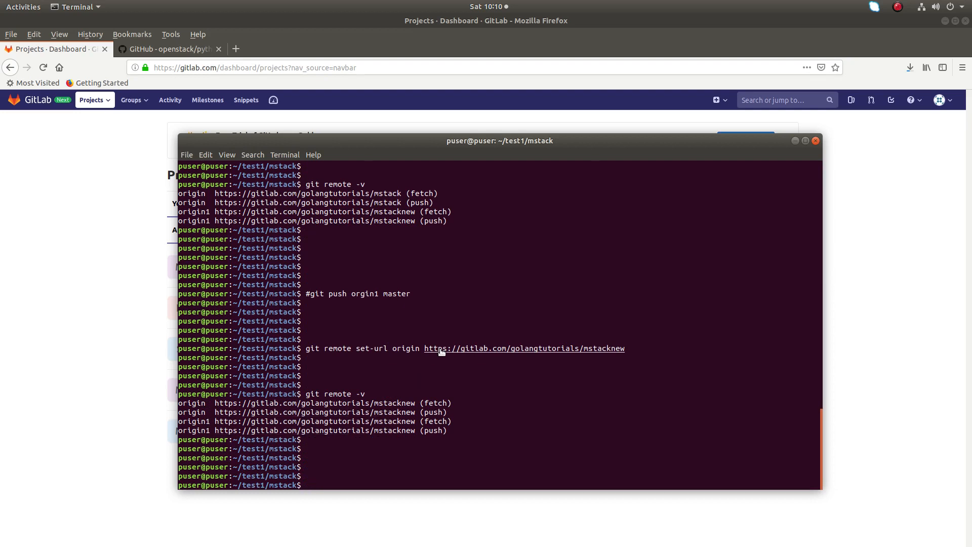
Recall the commented push, run it with the misspelled orgin1 (fails), then push master to origin1
{"action": "type", "text": "#git push orgin1 master"}
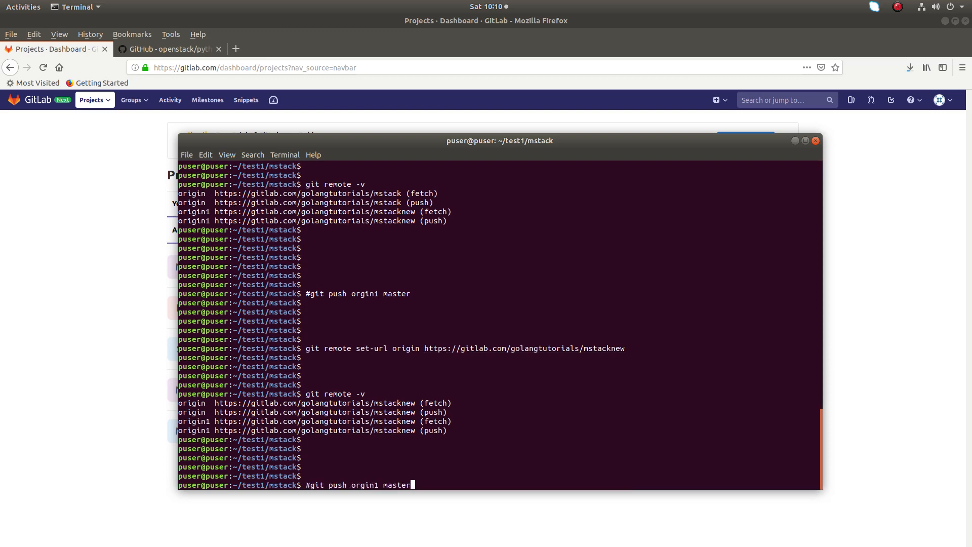
{"action": "key", "text": "Return"}
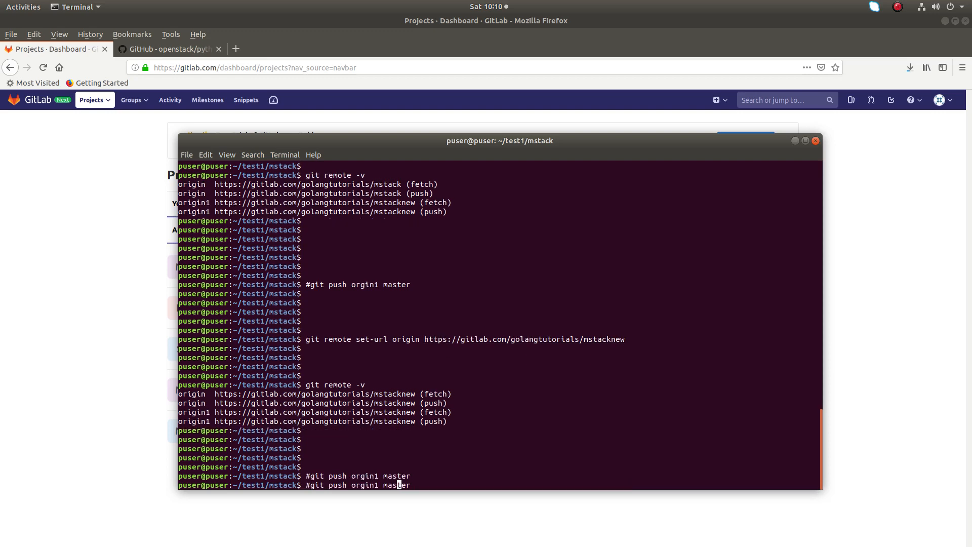
{"action": "key", "text": "Return"}
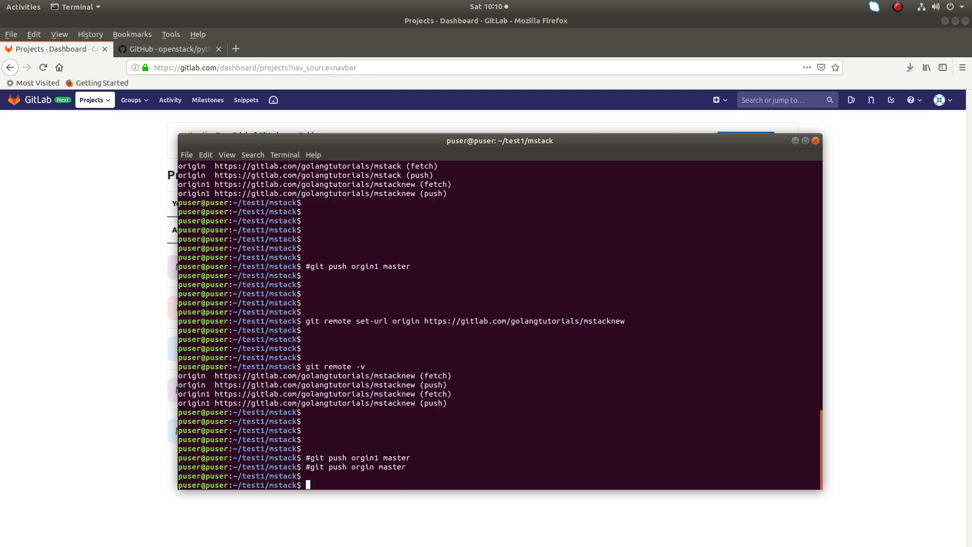
{"action": "type", "text": "#git push orgin master"}
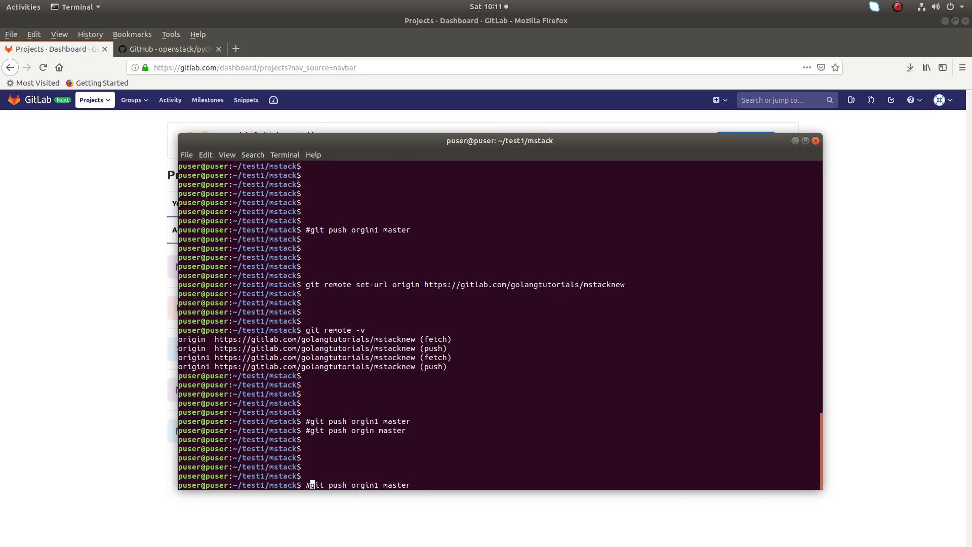
{"action": "key", "text": "Return"}
{"action": "type", "text": "git push origin1 master"}
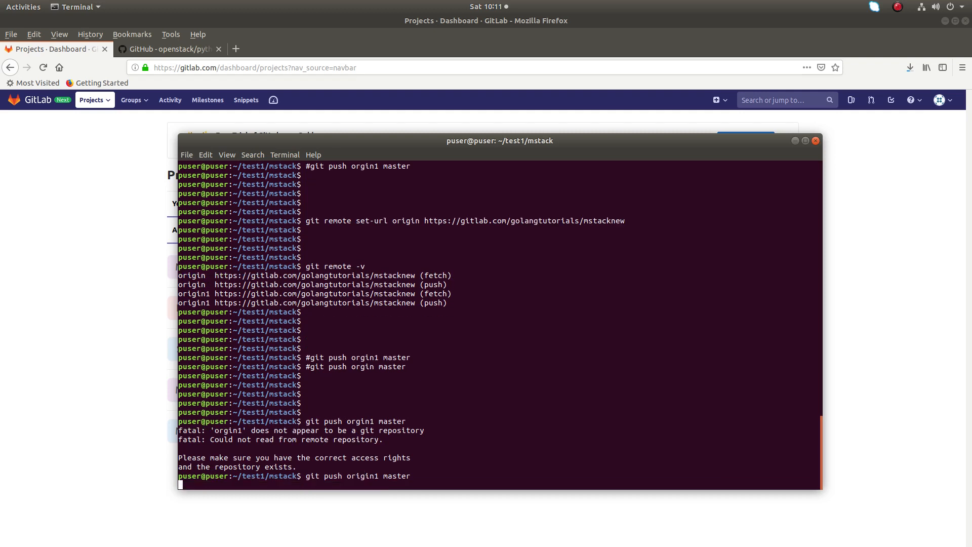
{"action": "key", "text": "Return"}
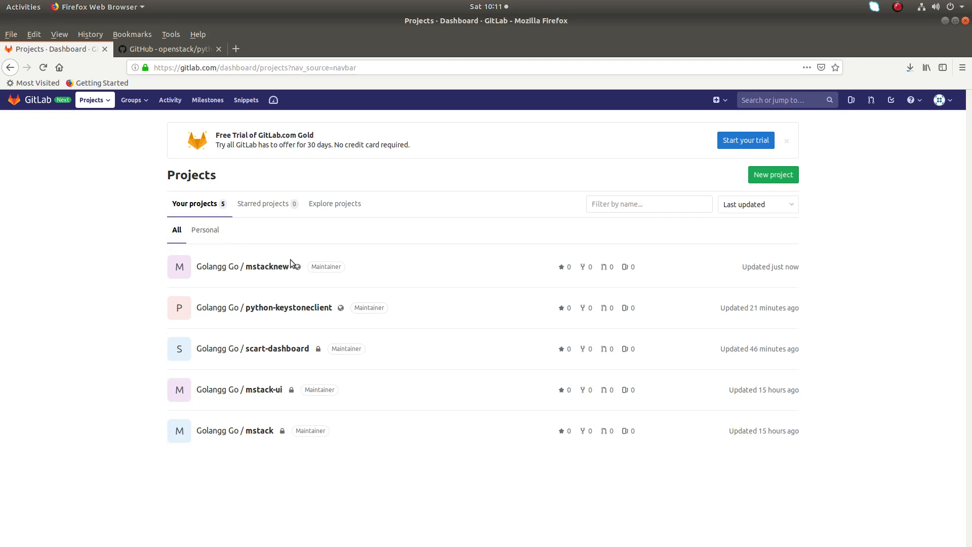
{"action": "left_click", "coordinate": [263, 267]}
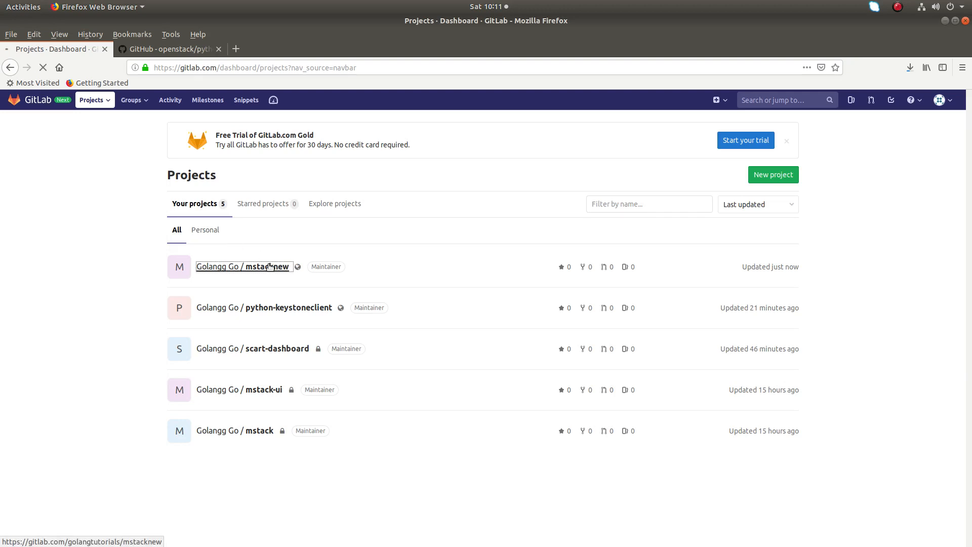
{"action": "left_click", "coordinate": [242, 266]}
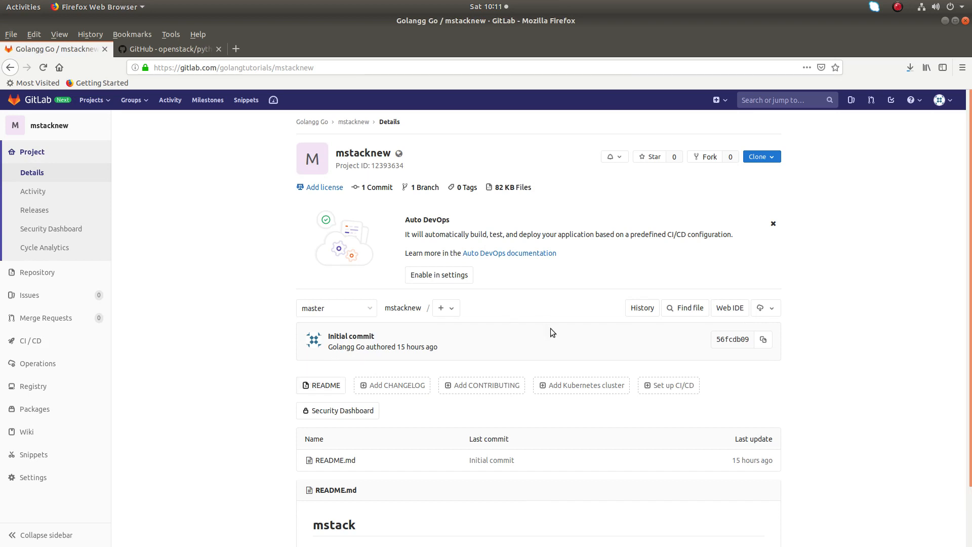
{"action": "left_click", "coordinate": [641, 307]}
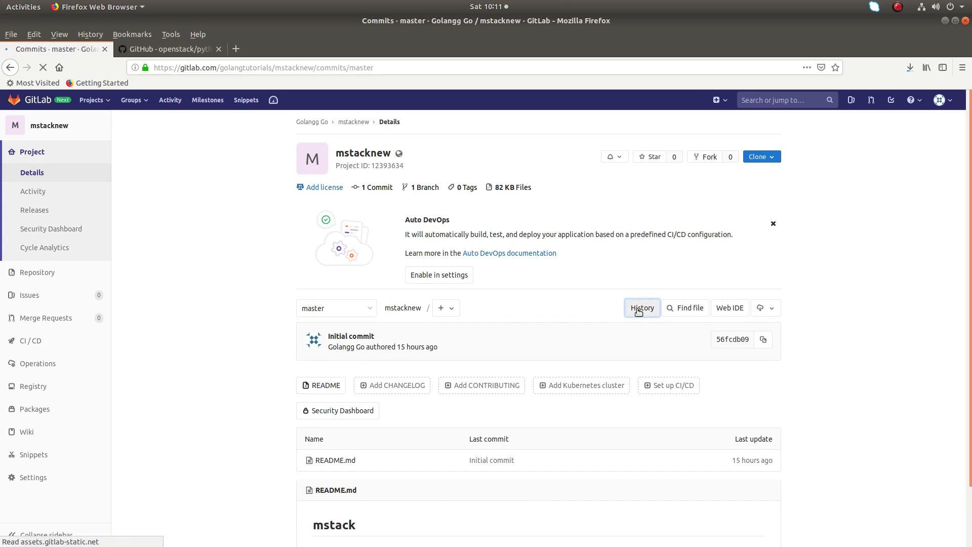
{"action": "left_click", "coordinate": [641, 307]}
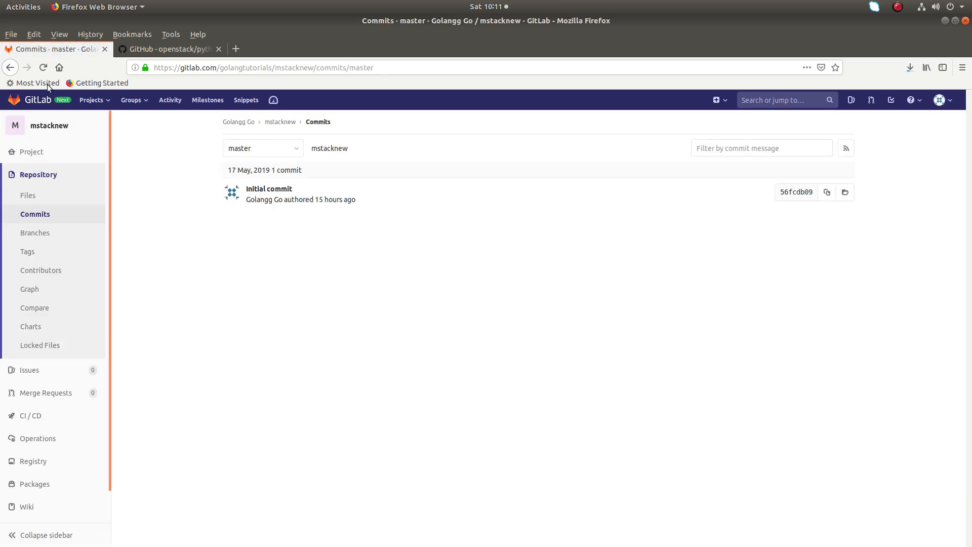
{"action": "left_click", "coordinate": [9, 67]}
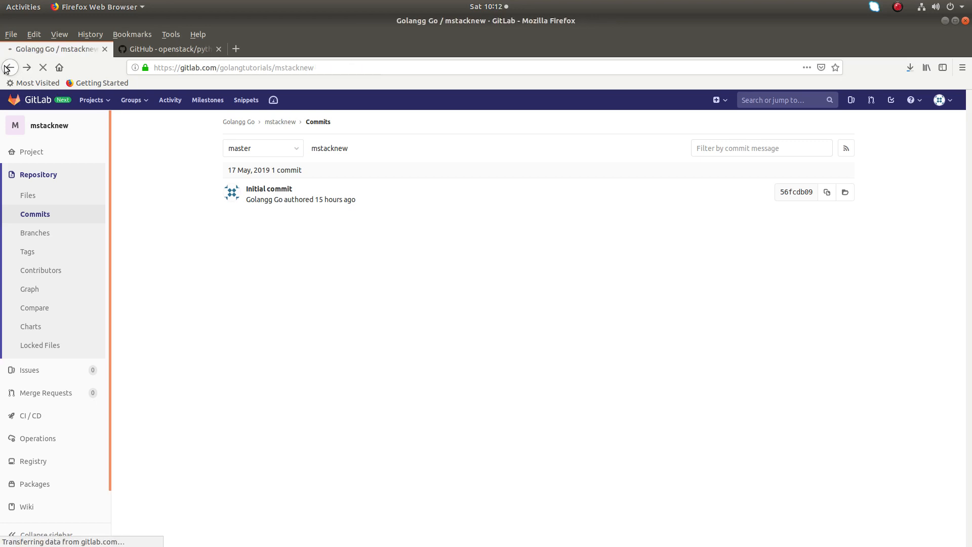
{"action": "left_click", "coordinate": [9, 67]}
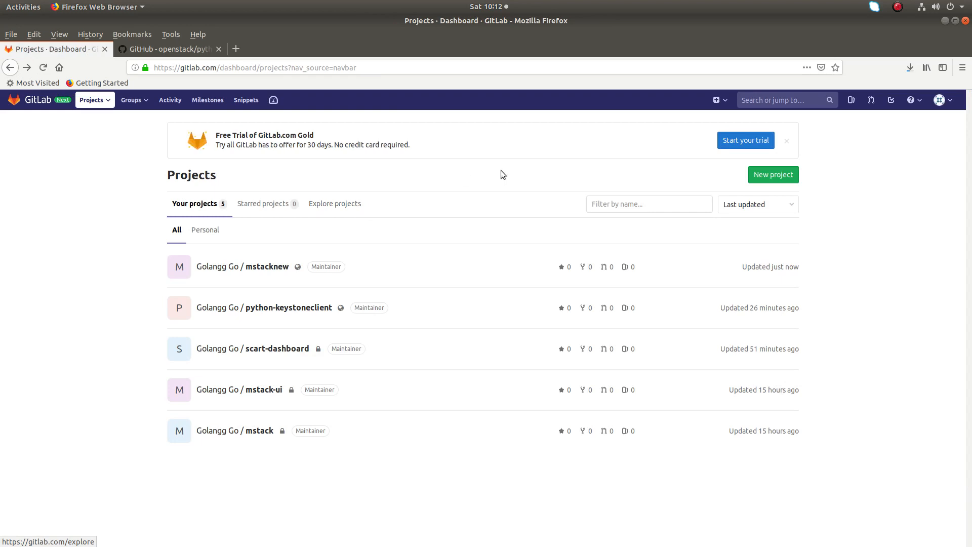
{"action": "mouse_move", "coordinate": [564, 138]}
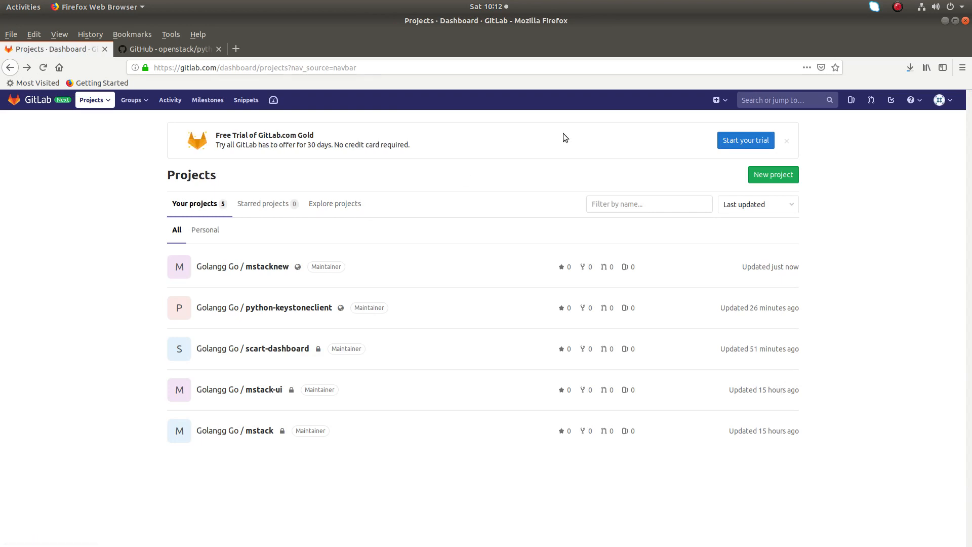